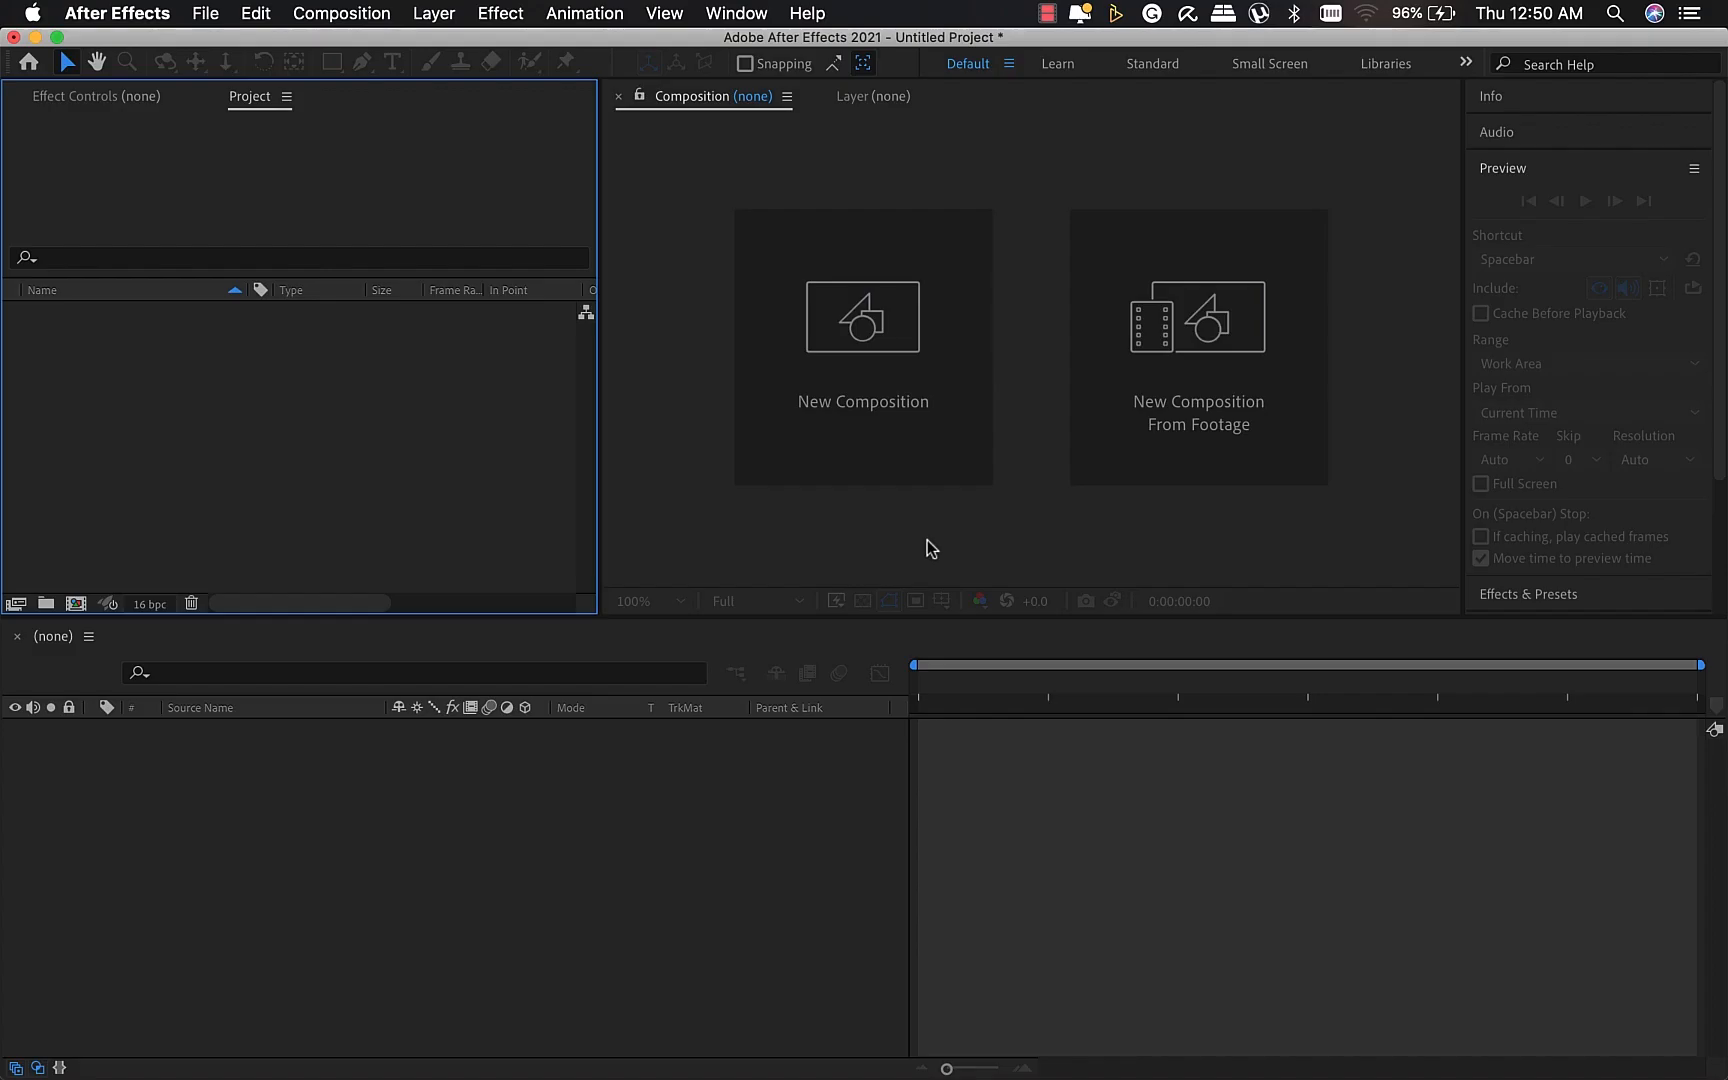
pyautogui.moveTo(152, 1003)
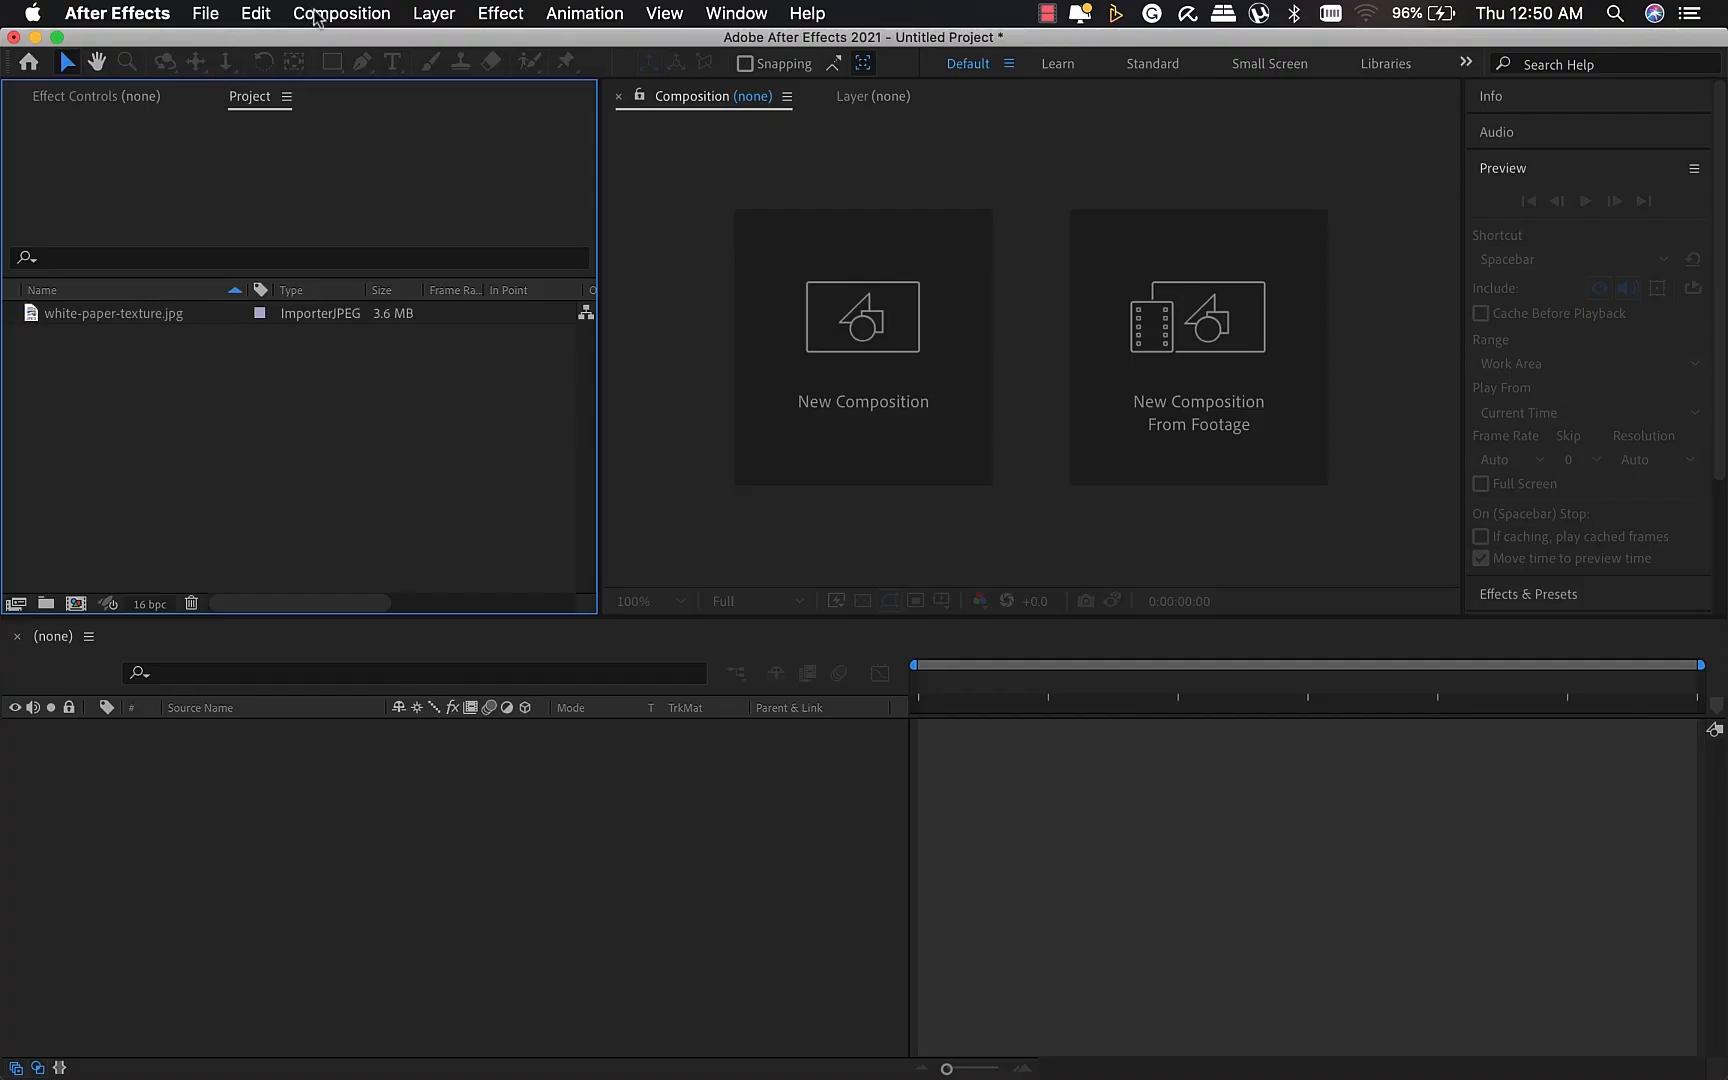
# - Create a new composition named 'Paper texture'
pyautogui.click(863, 316)
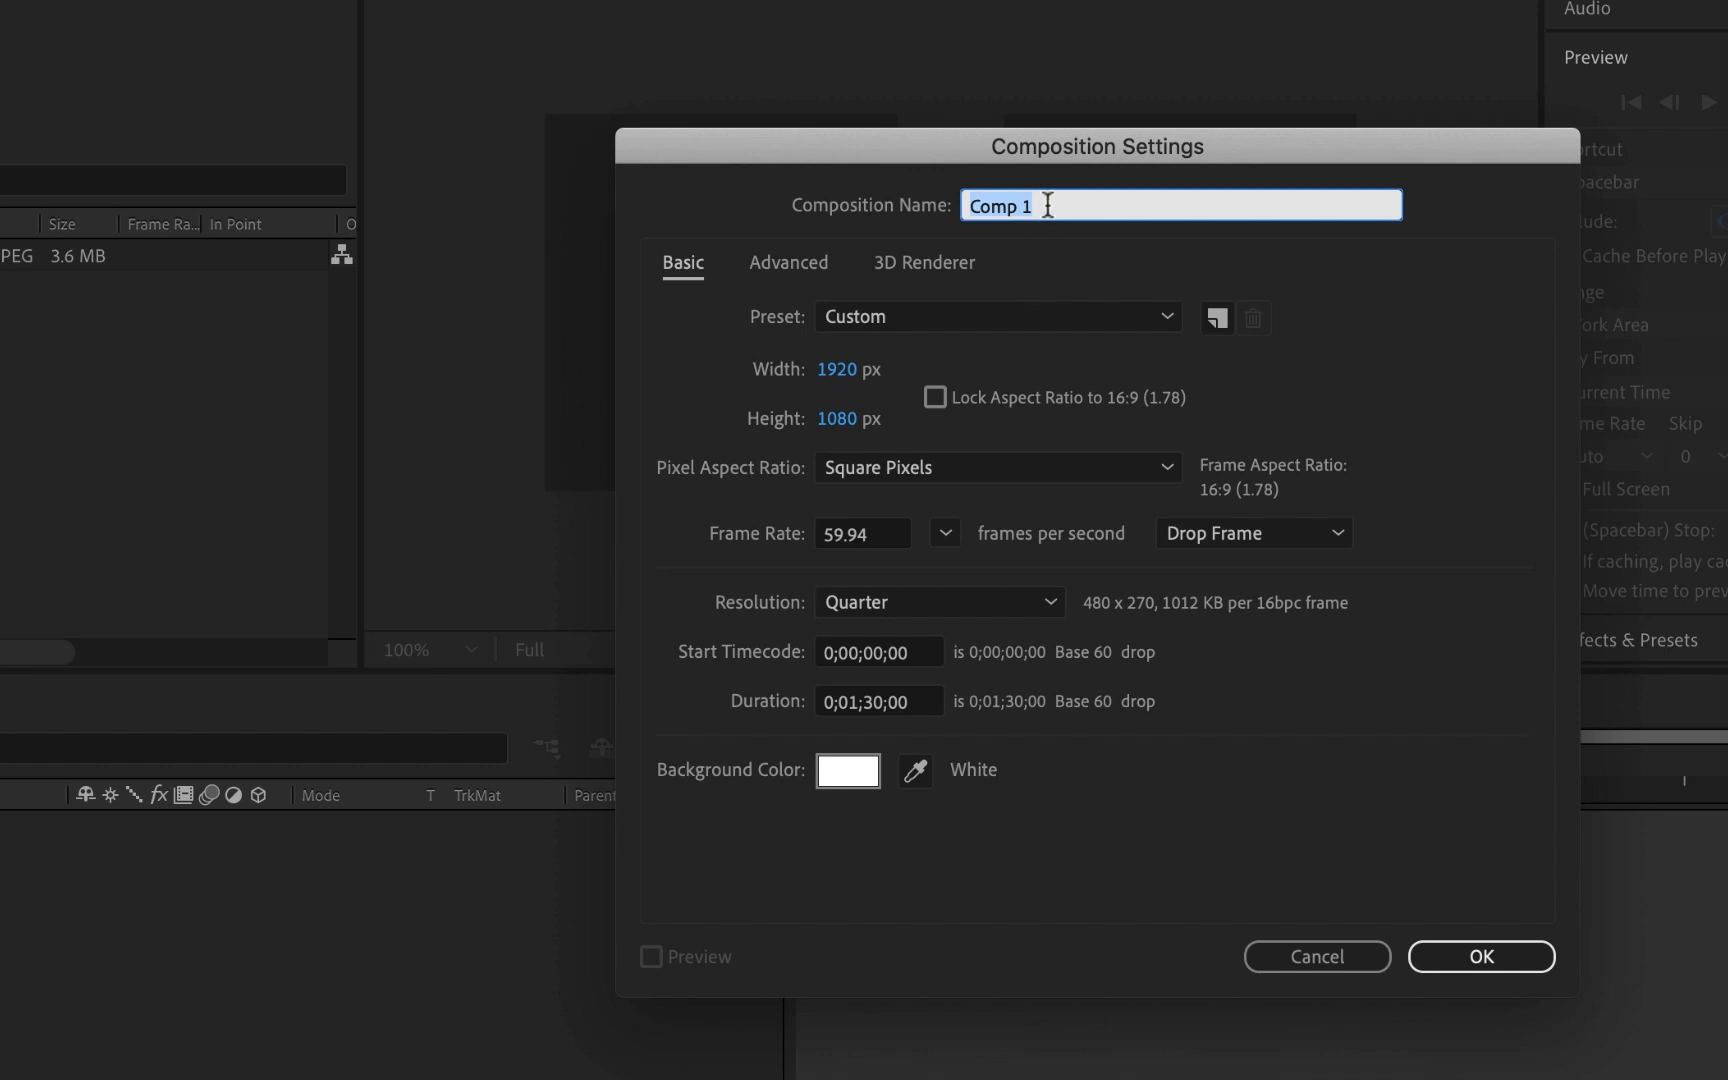
pyautogui.write('Paper te')
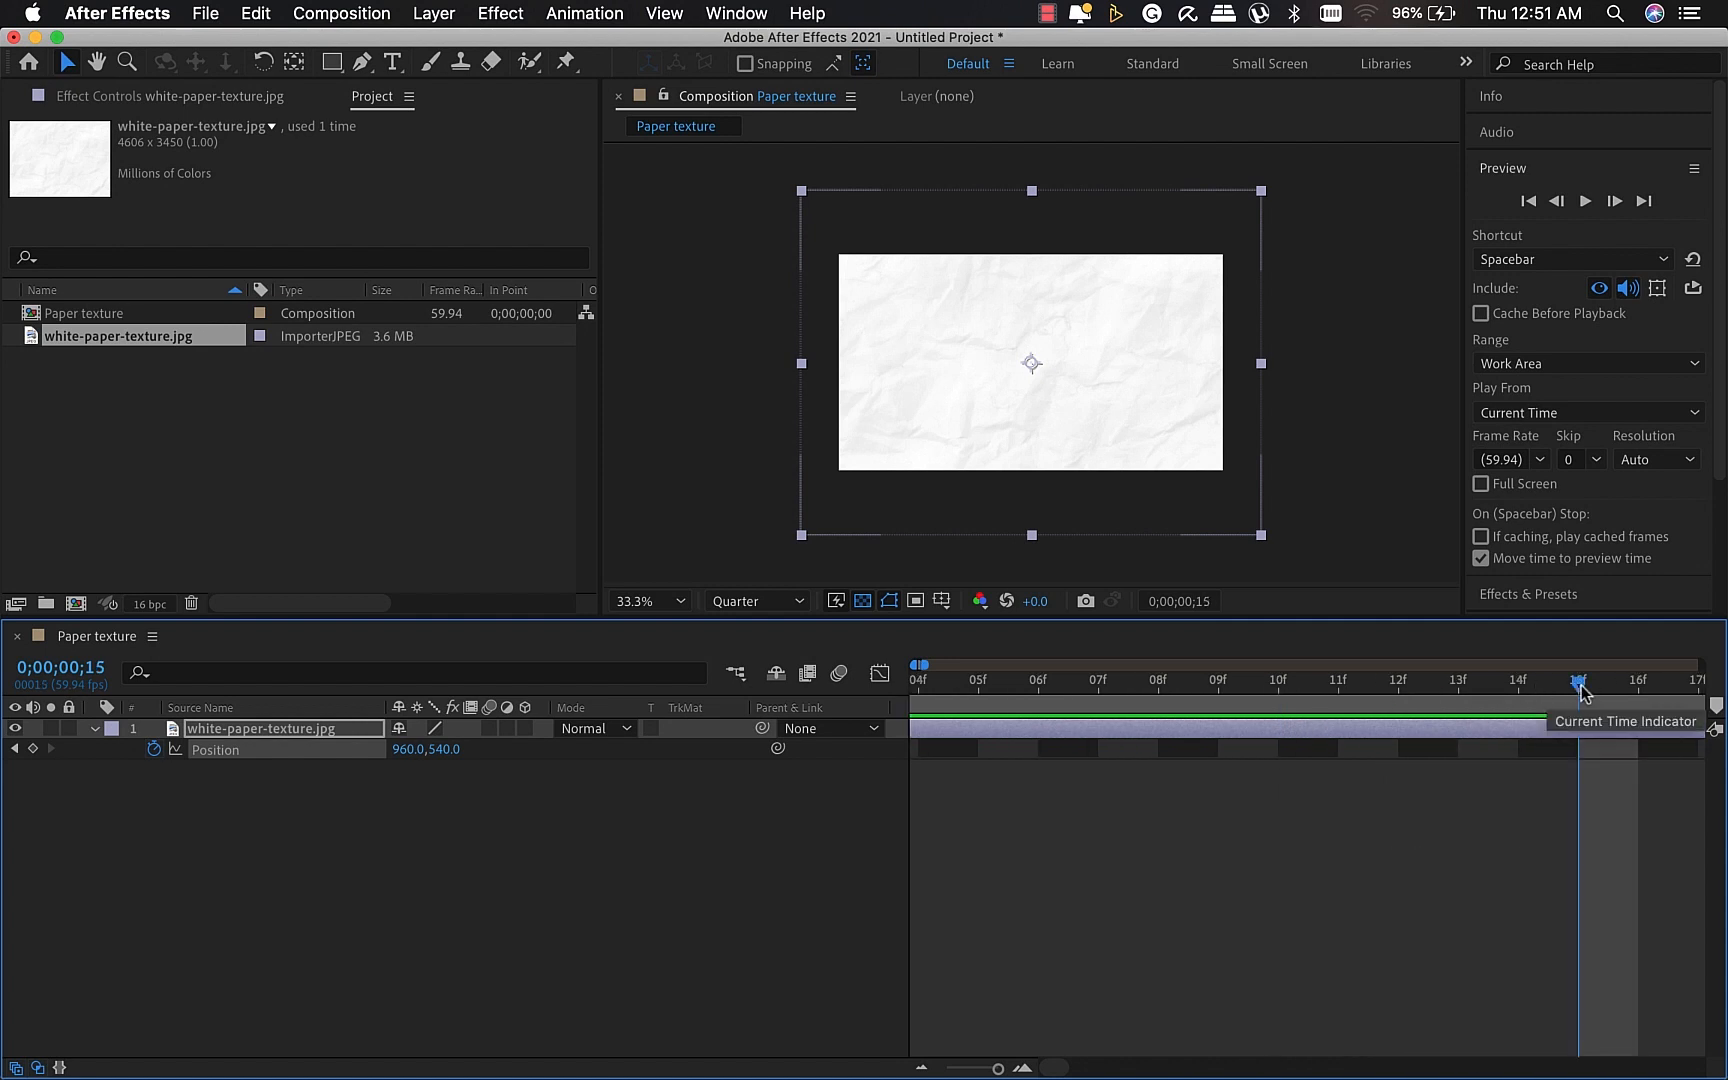
pyautogui.moveTo(1581, 689)
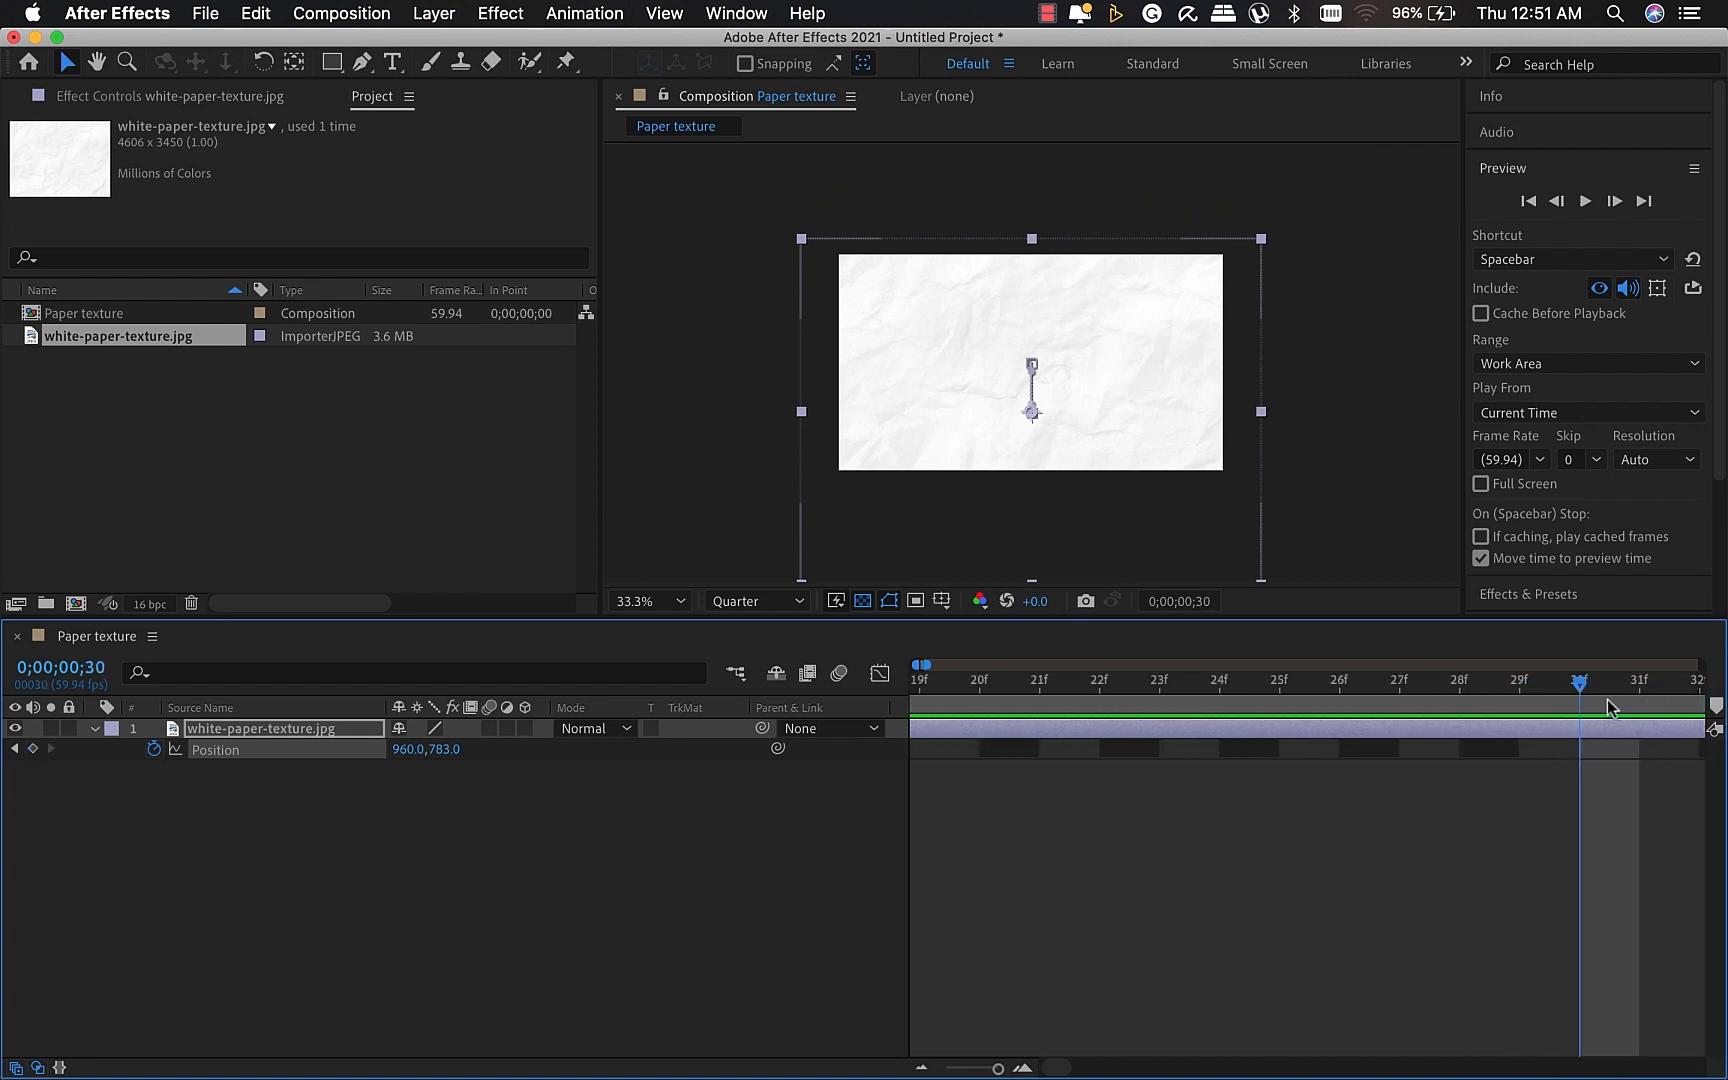
pyautogui.moveTo(950, 418)
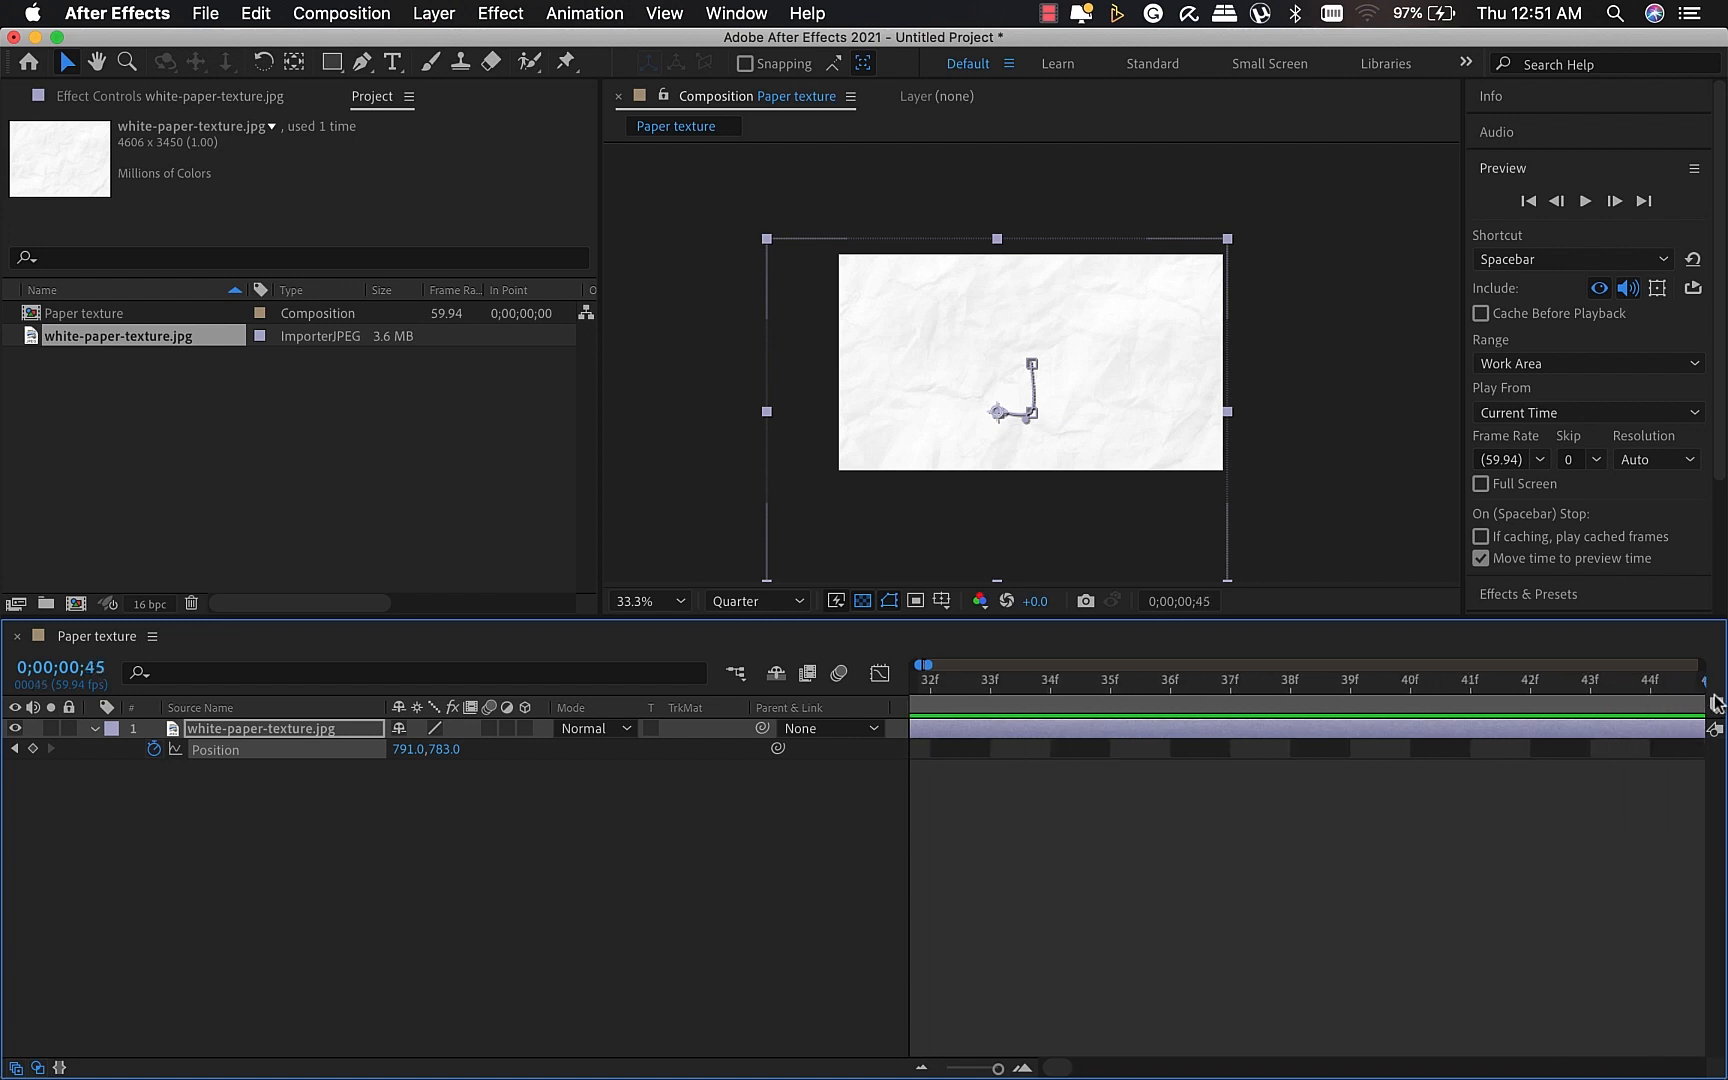
pyautogui.moveTo(1634, 681)
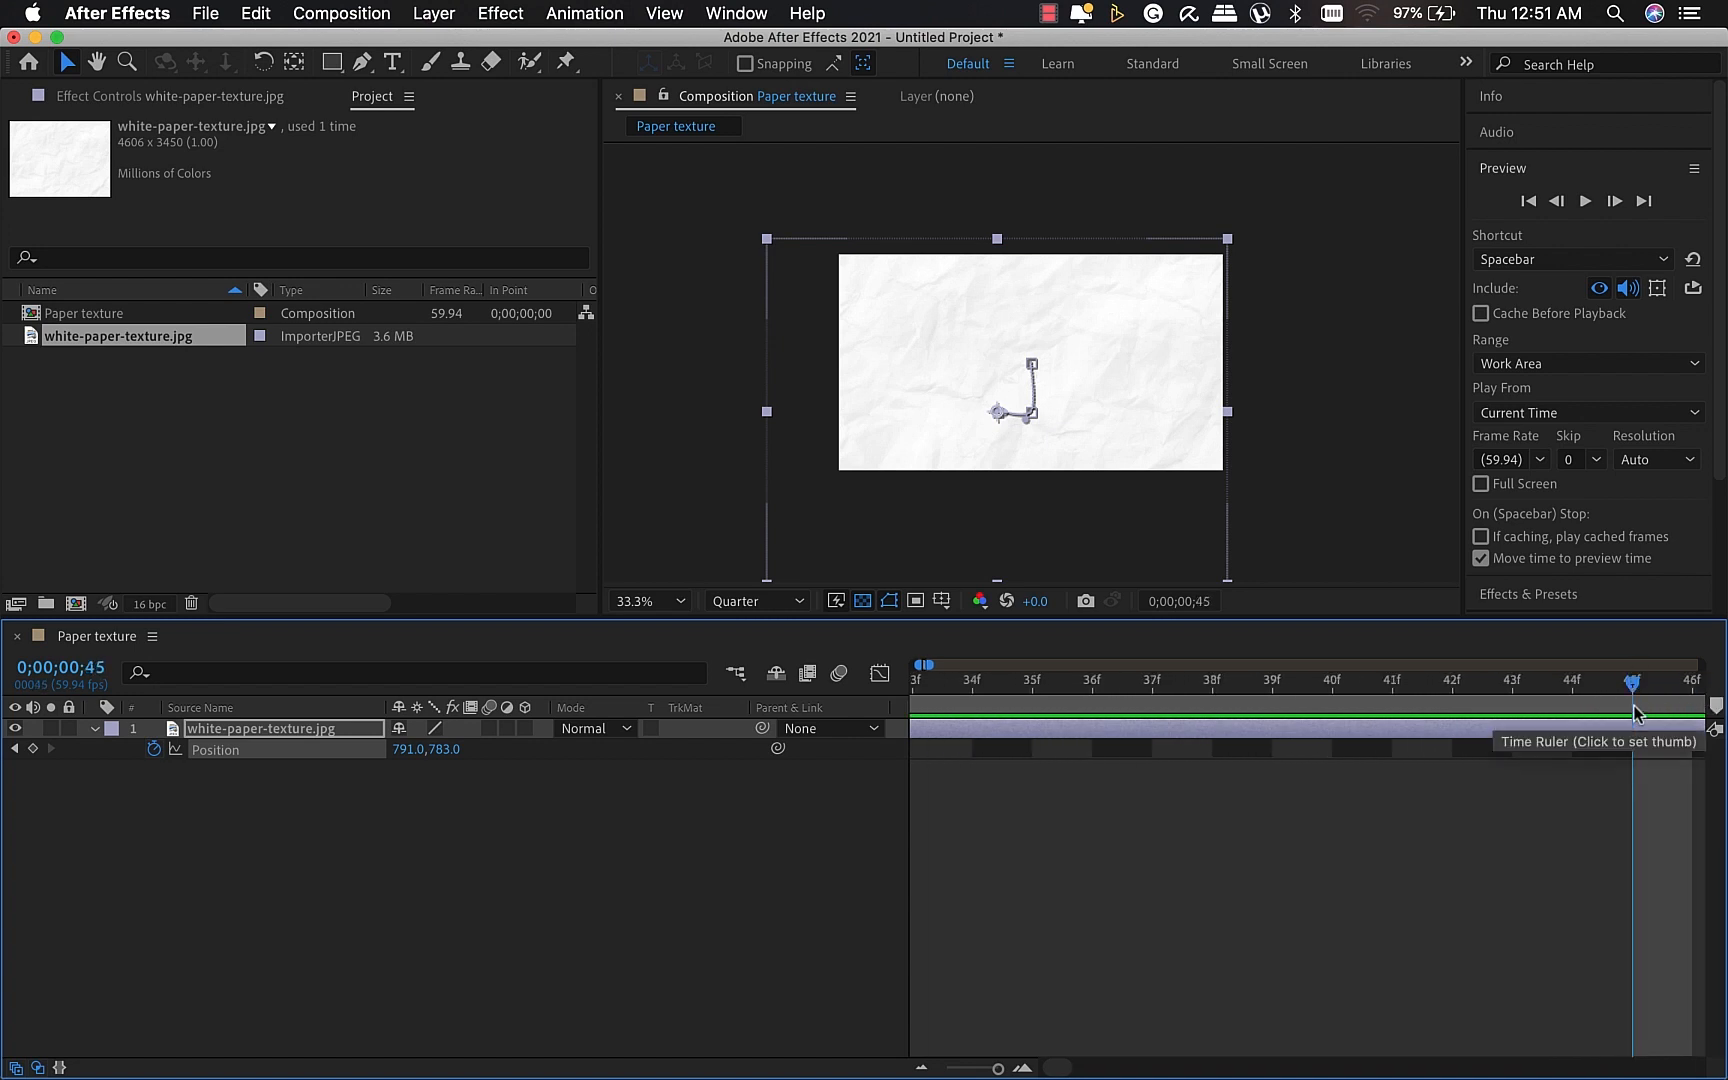
pyautogui.moveTo(959, 366)
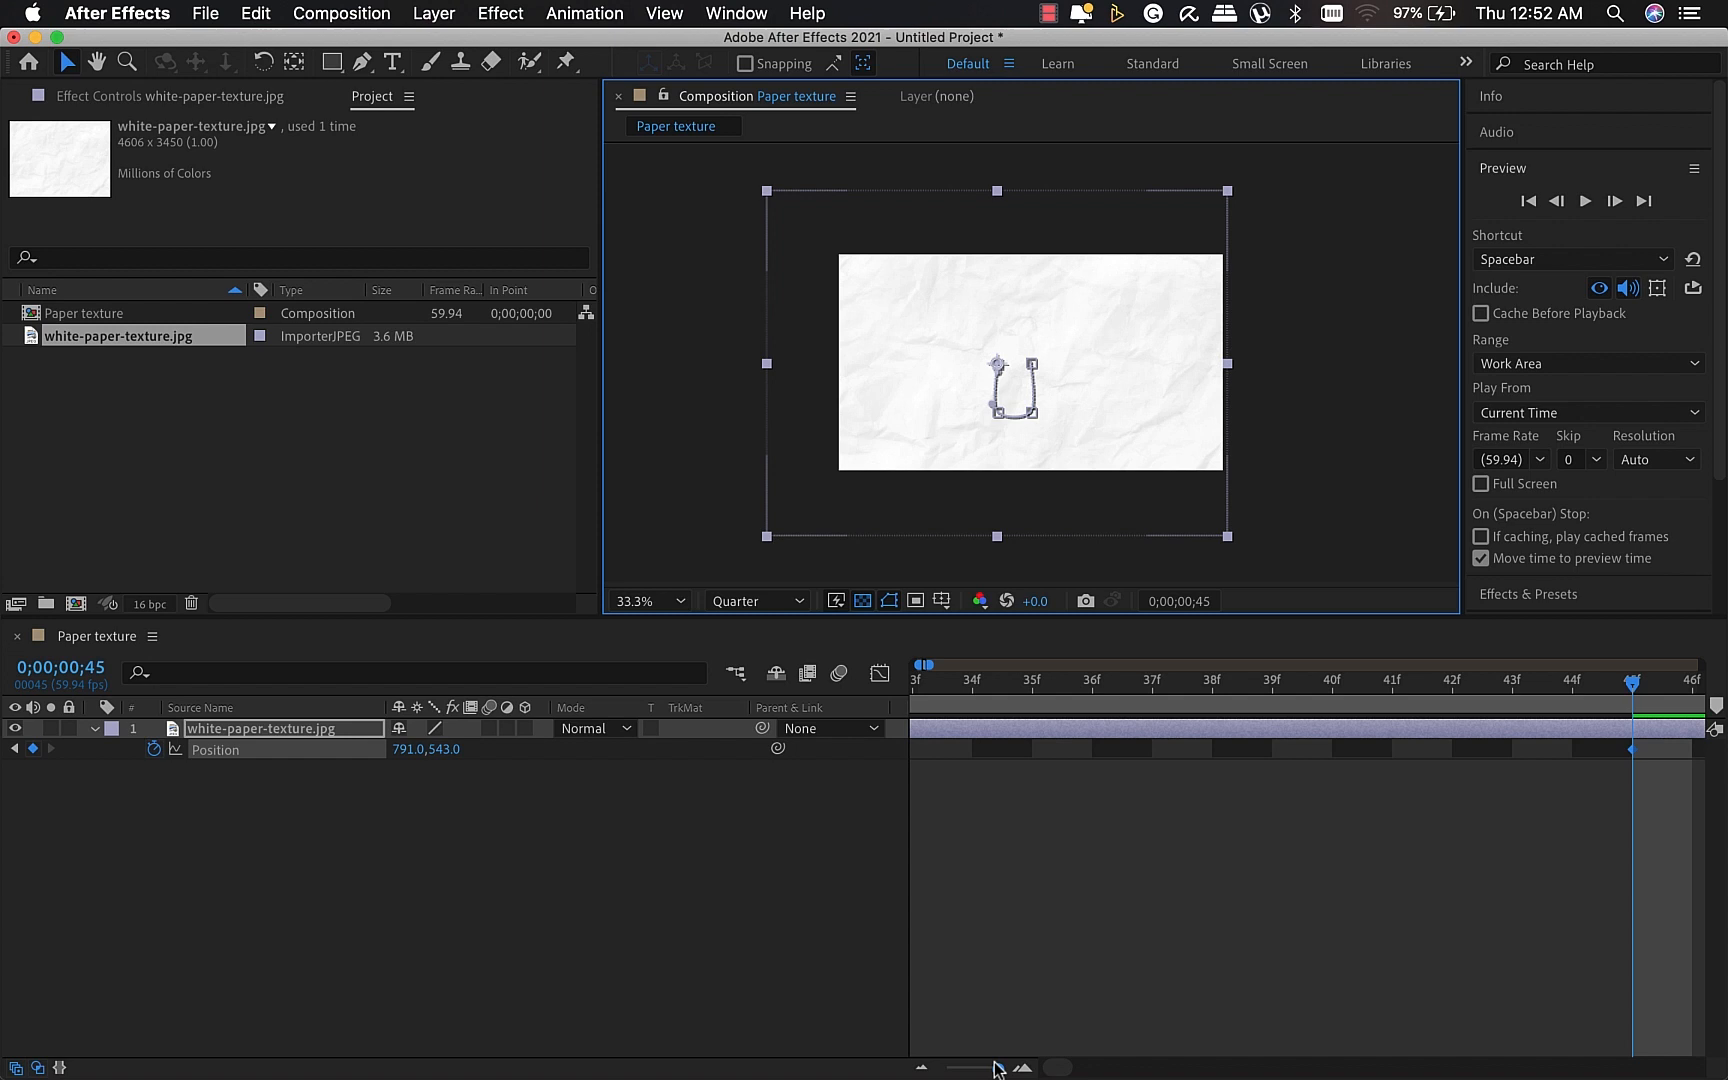
# - Zoom the timeline out to show all the Position keyframes
pyautogui.click(965, 1066)
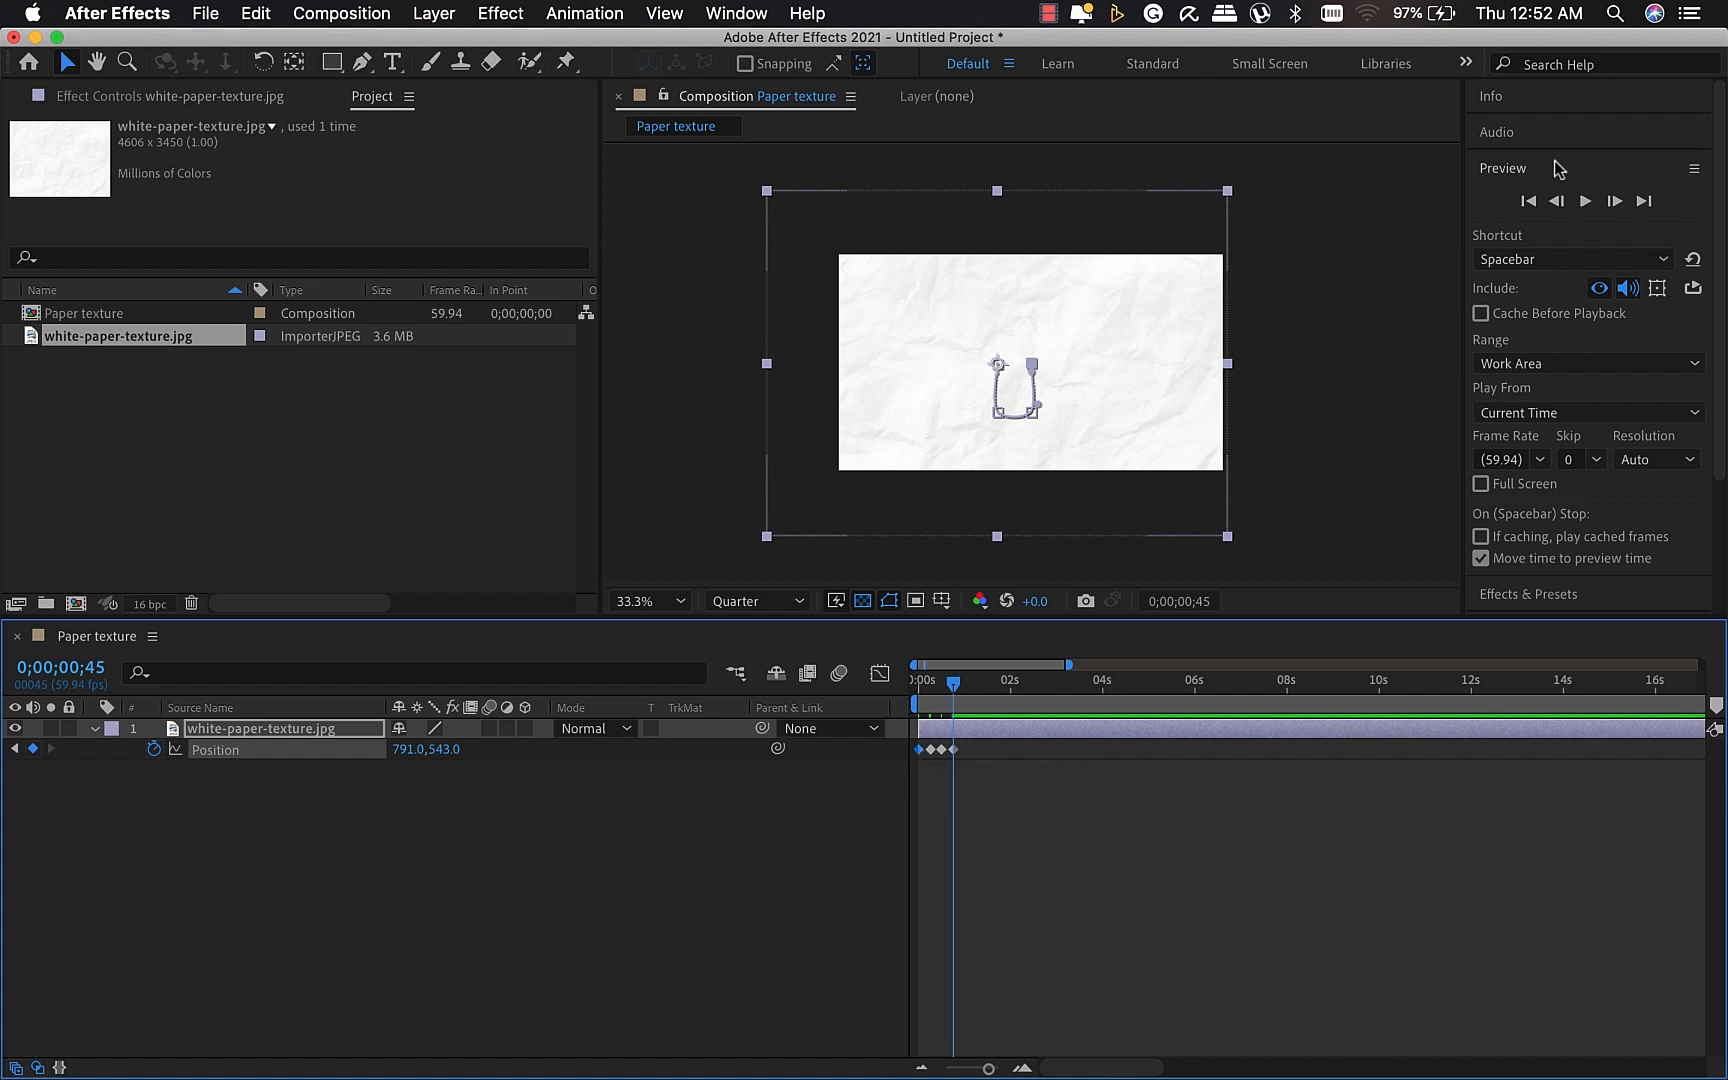
# - Advance to one second and reset Position to 960,540 for a final keyframe
pyautogui.click(1613, 201)
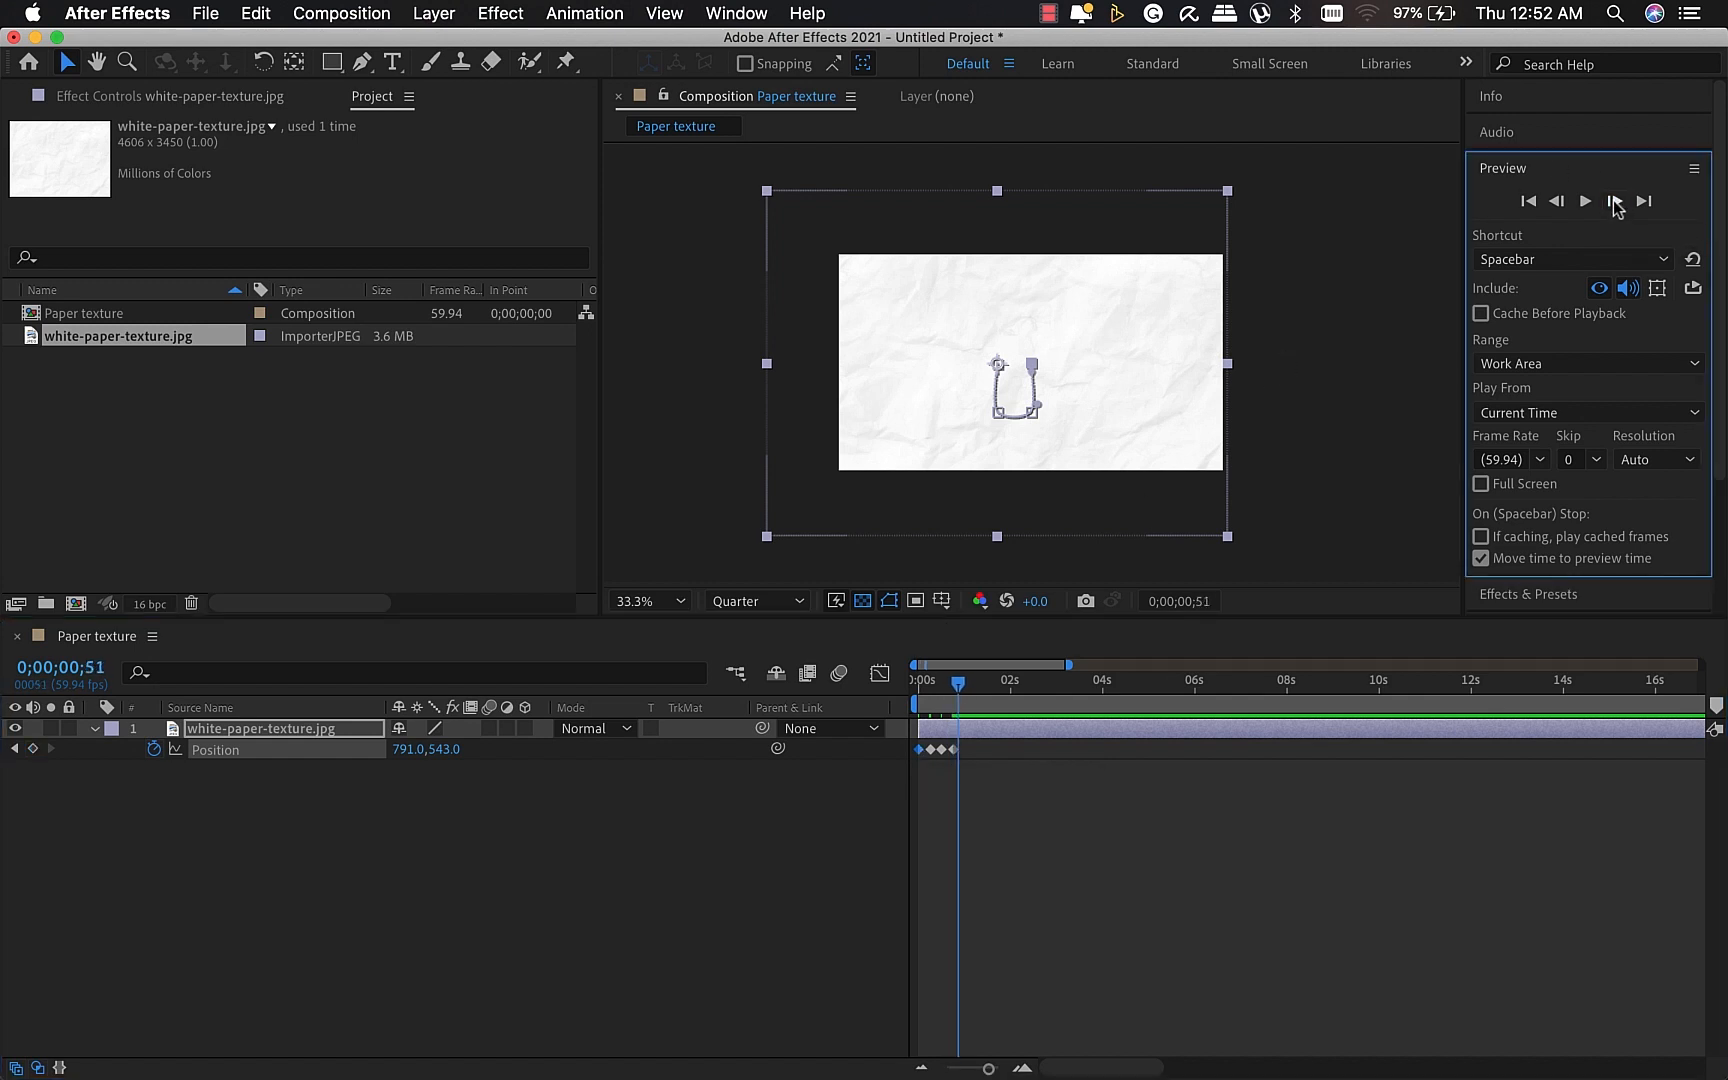
pyautogui.click(1612, 201)
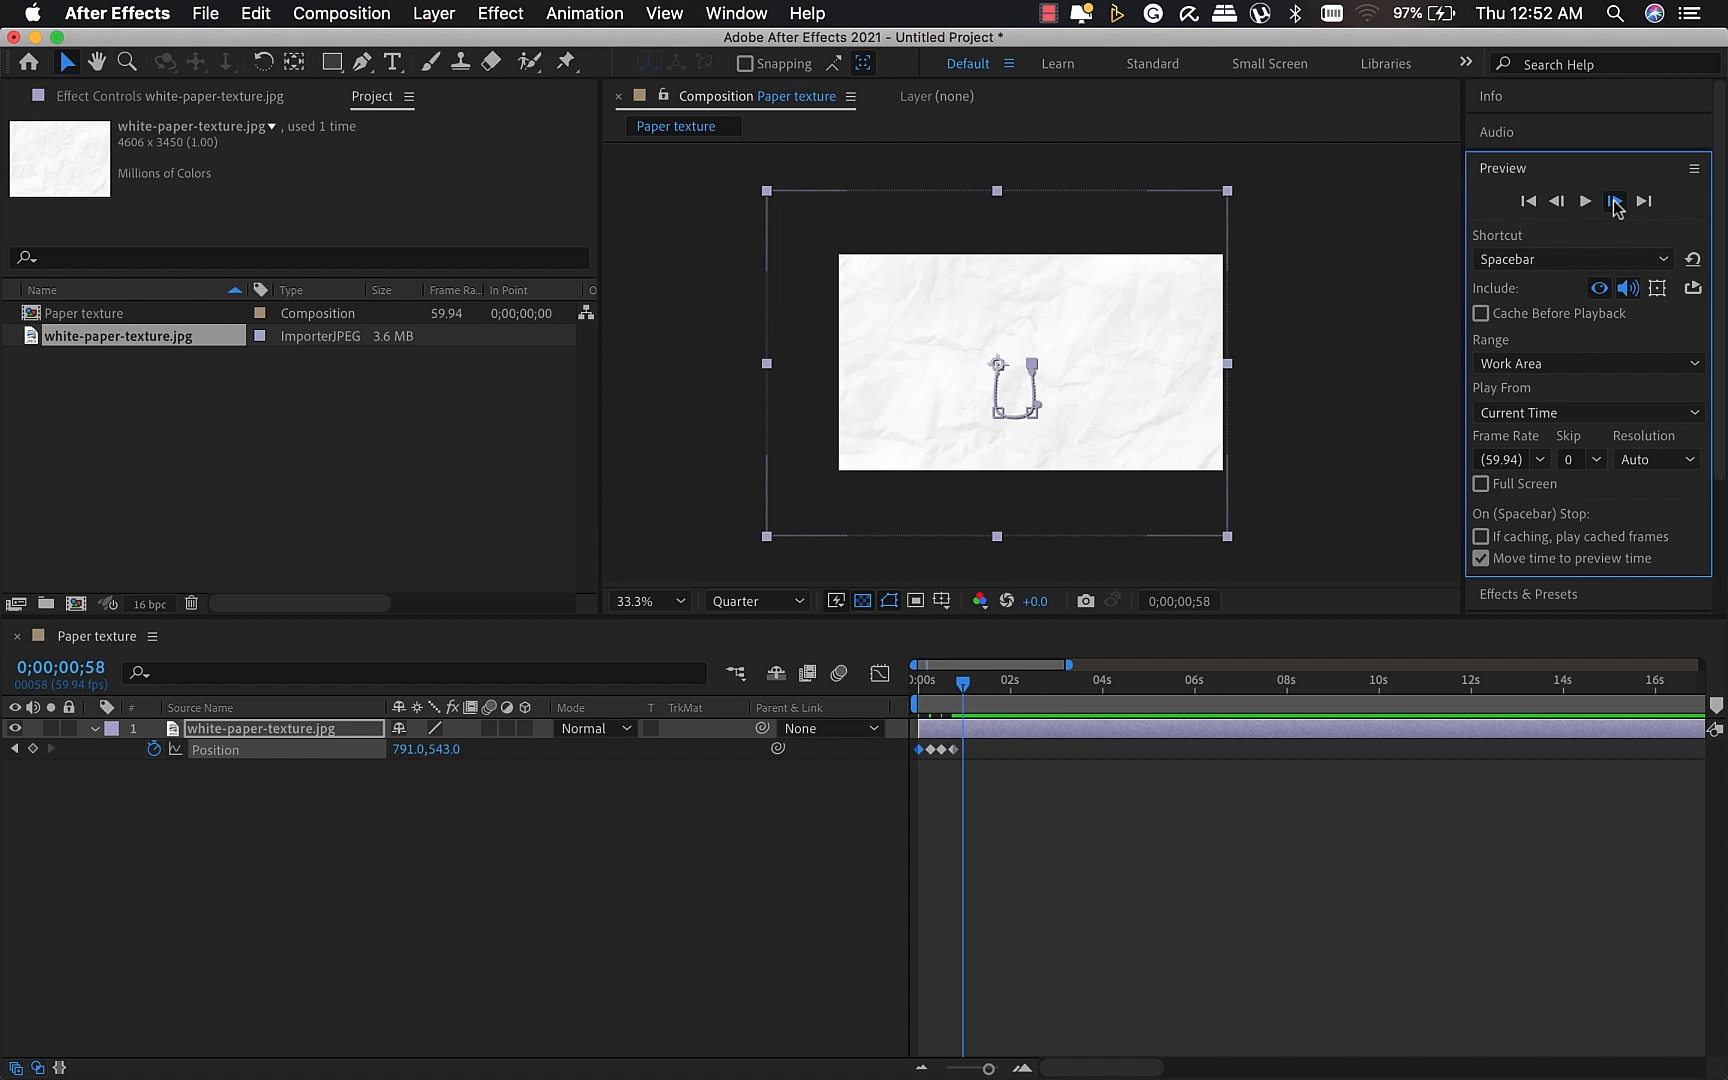
pyautogui.click(1613, 201)
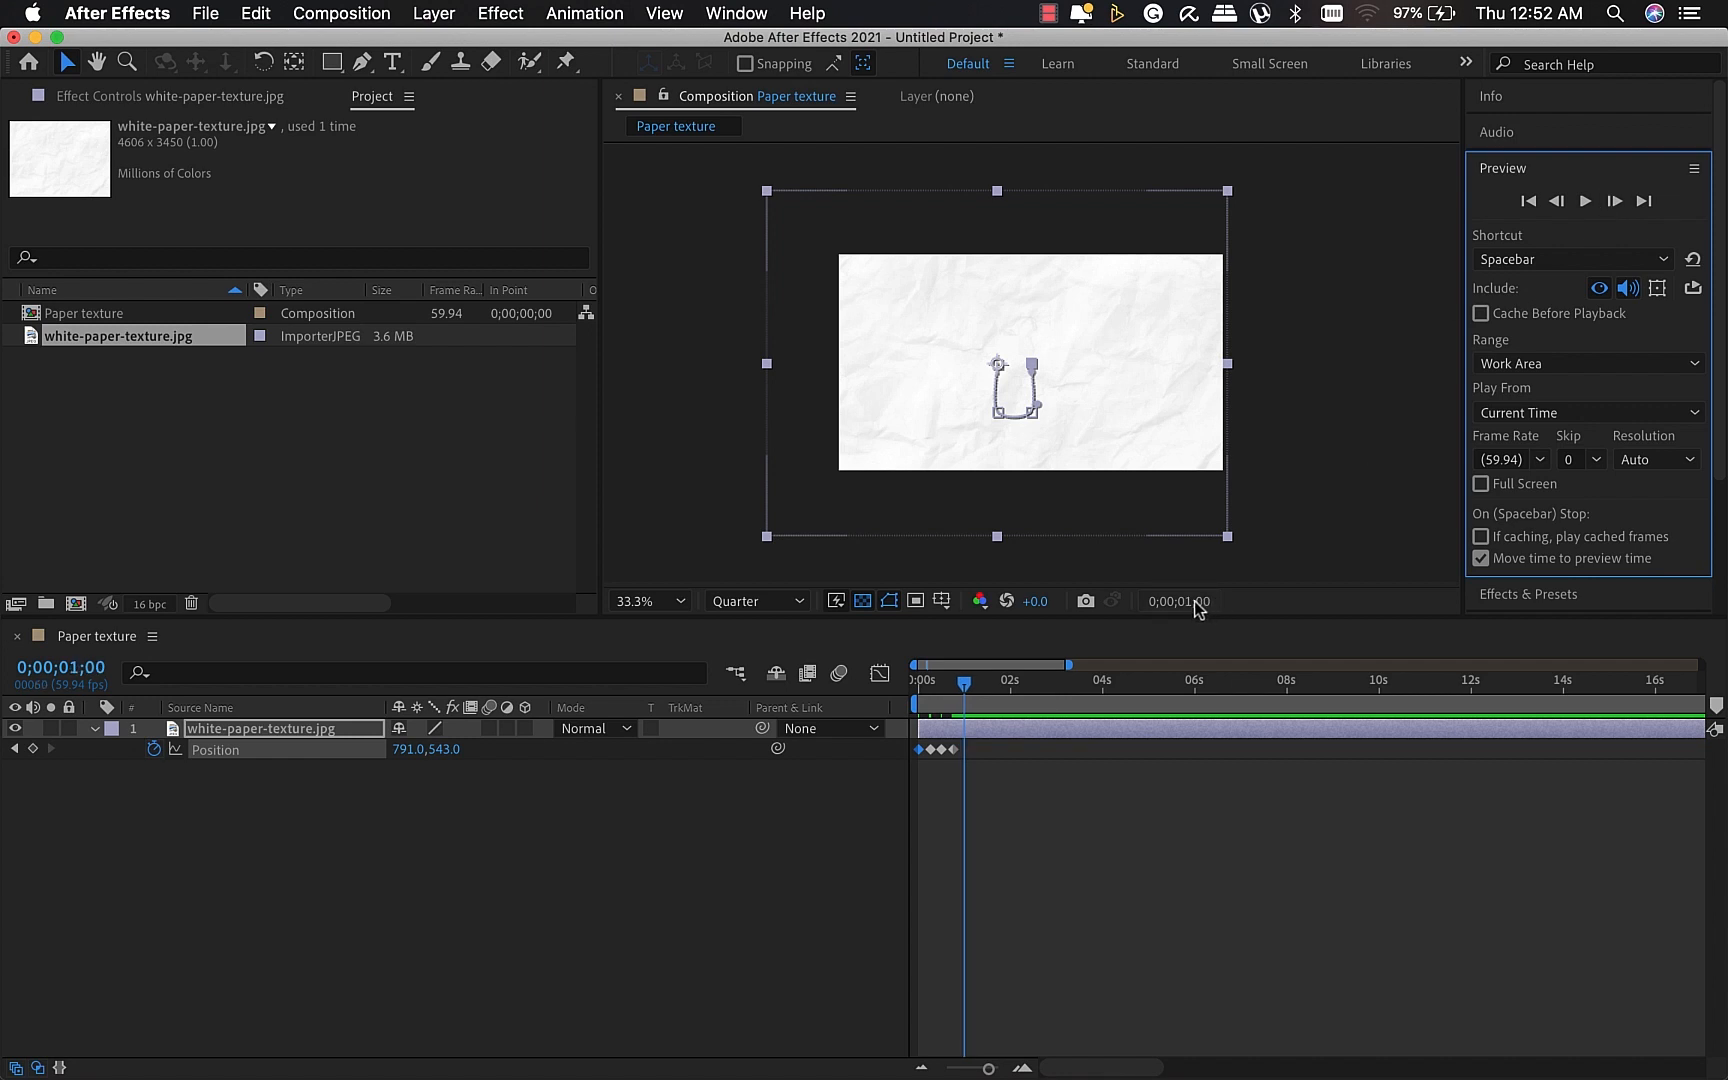
pyautogui.click(255, 13)
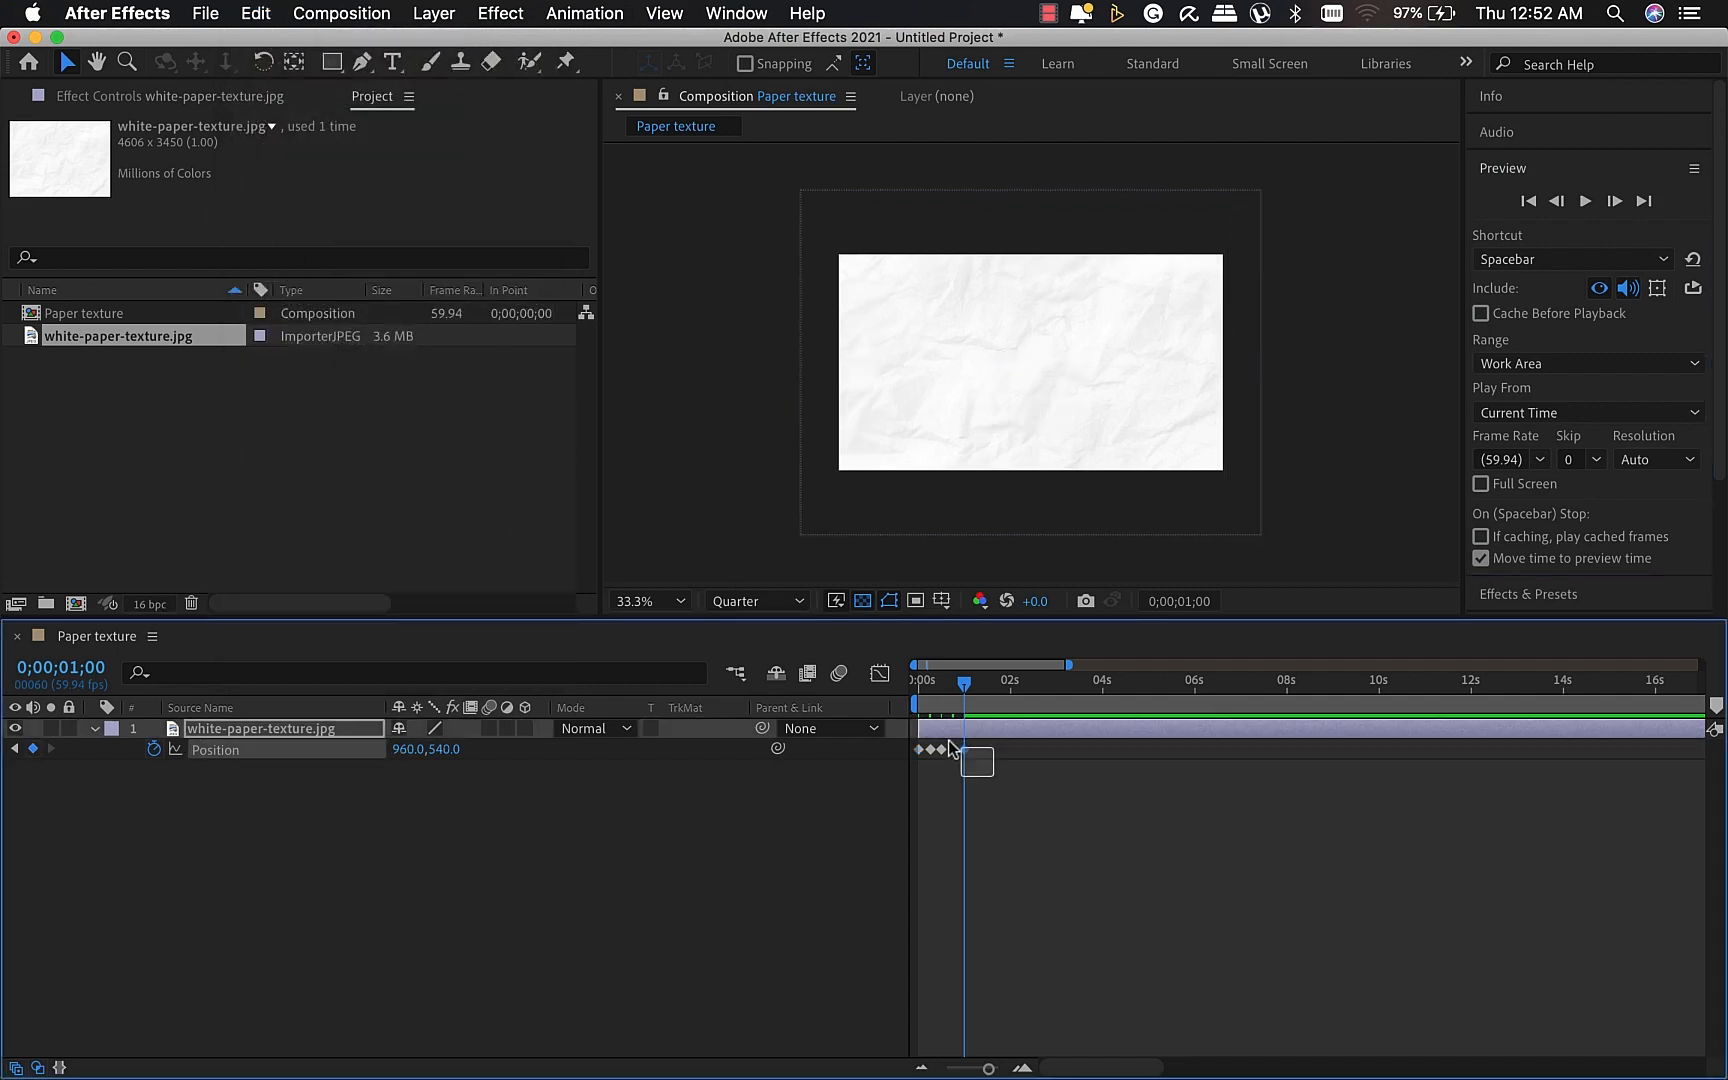
# - Toggle Hold Keyframe on all five selected Position keyframes
pyautogui.rightClick(964, 714)
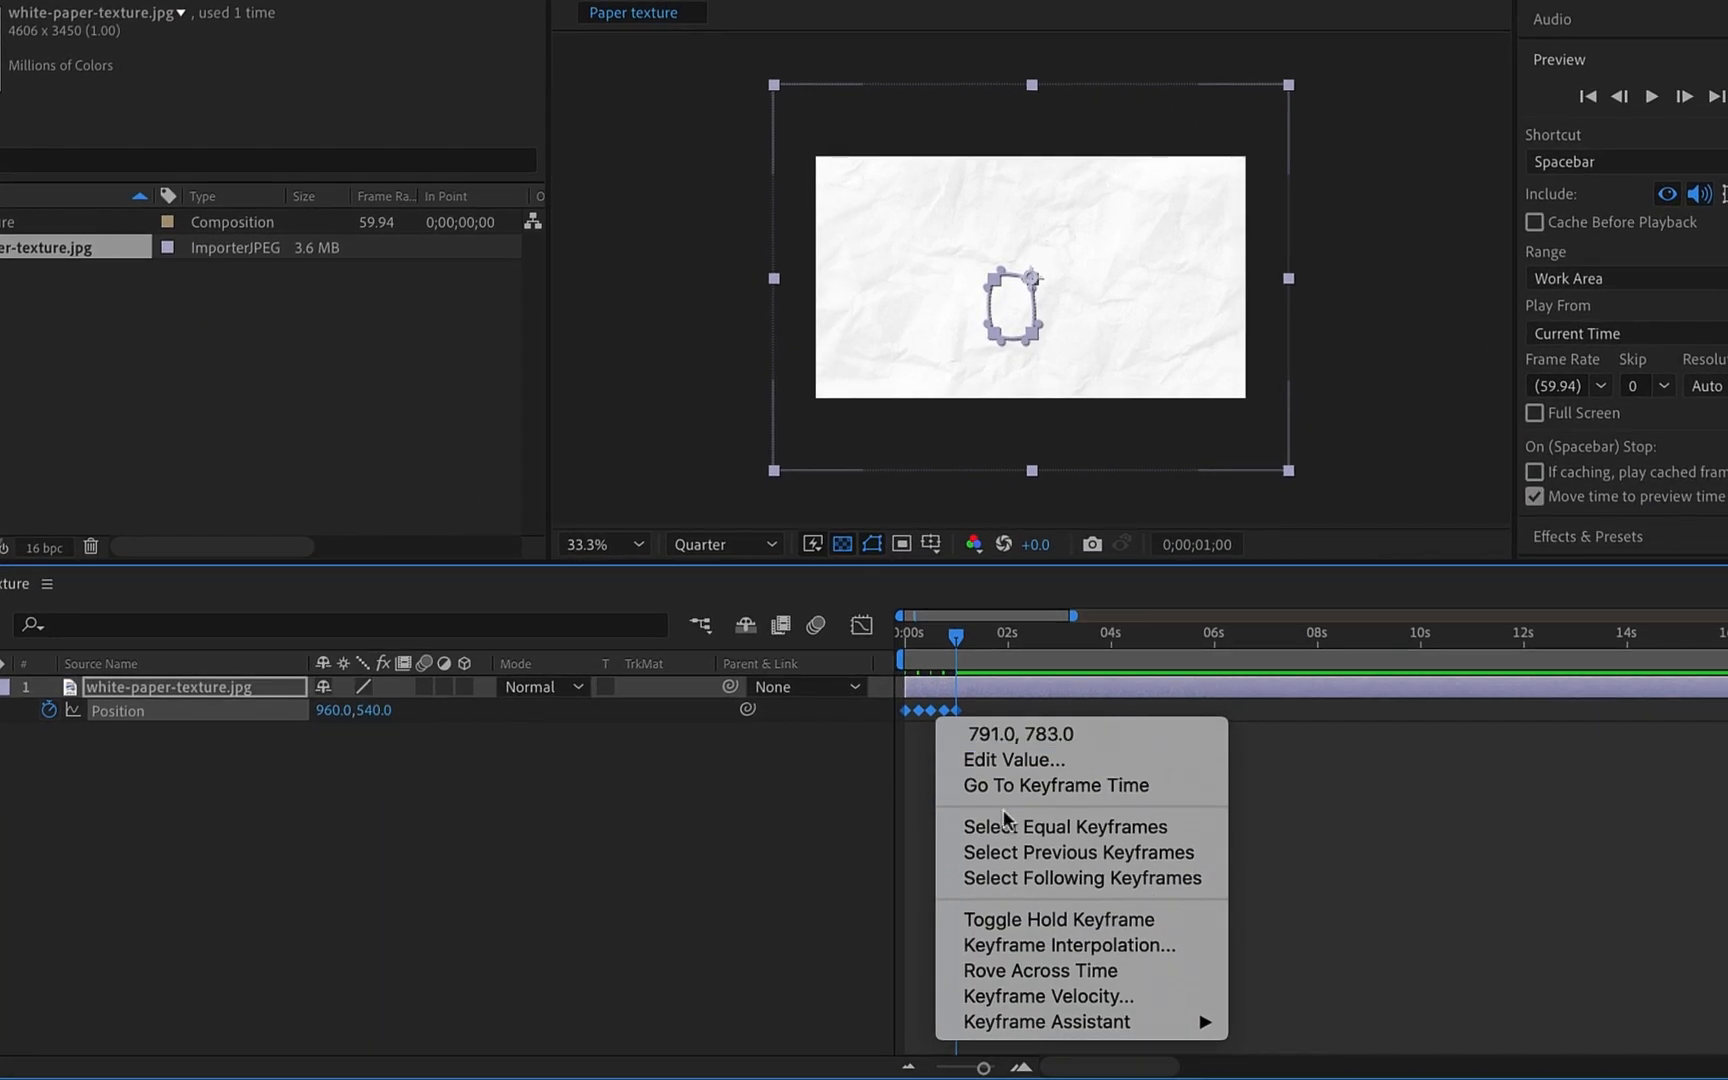
pyautogui.click(215, 743)
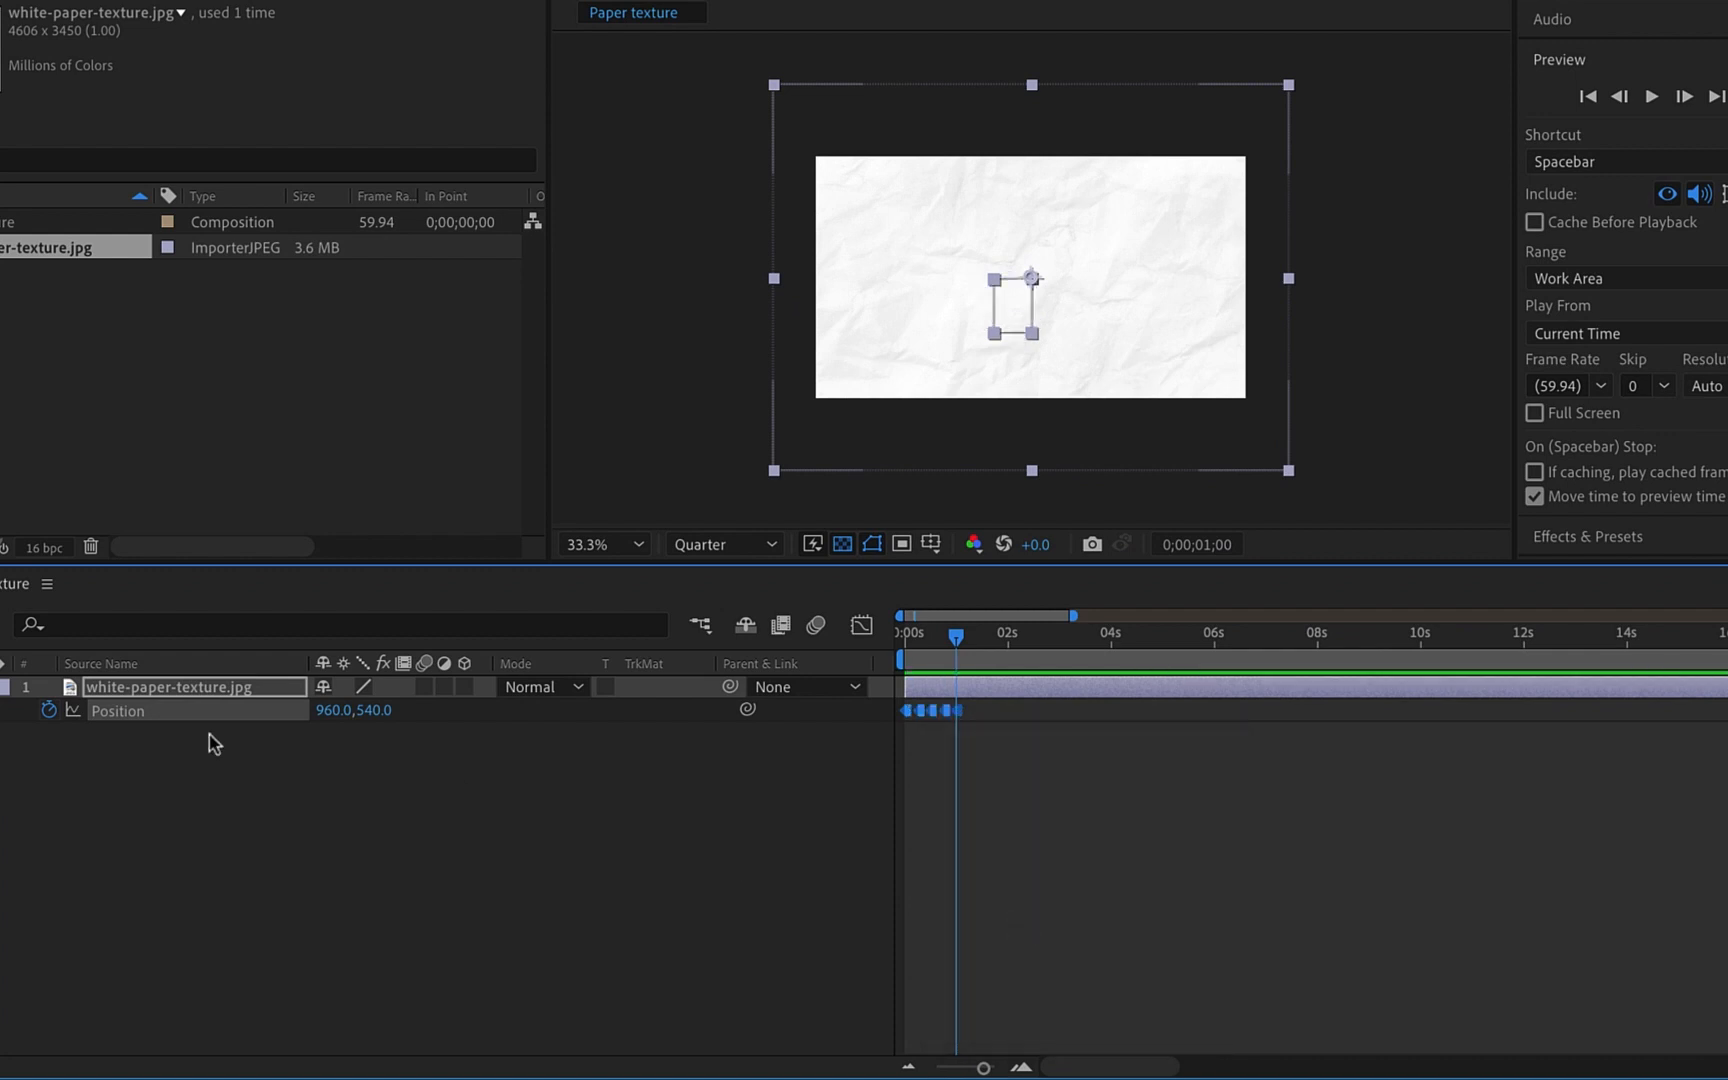
pyautogui.moveTo(48, 710)
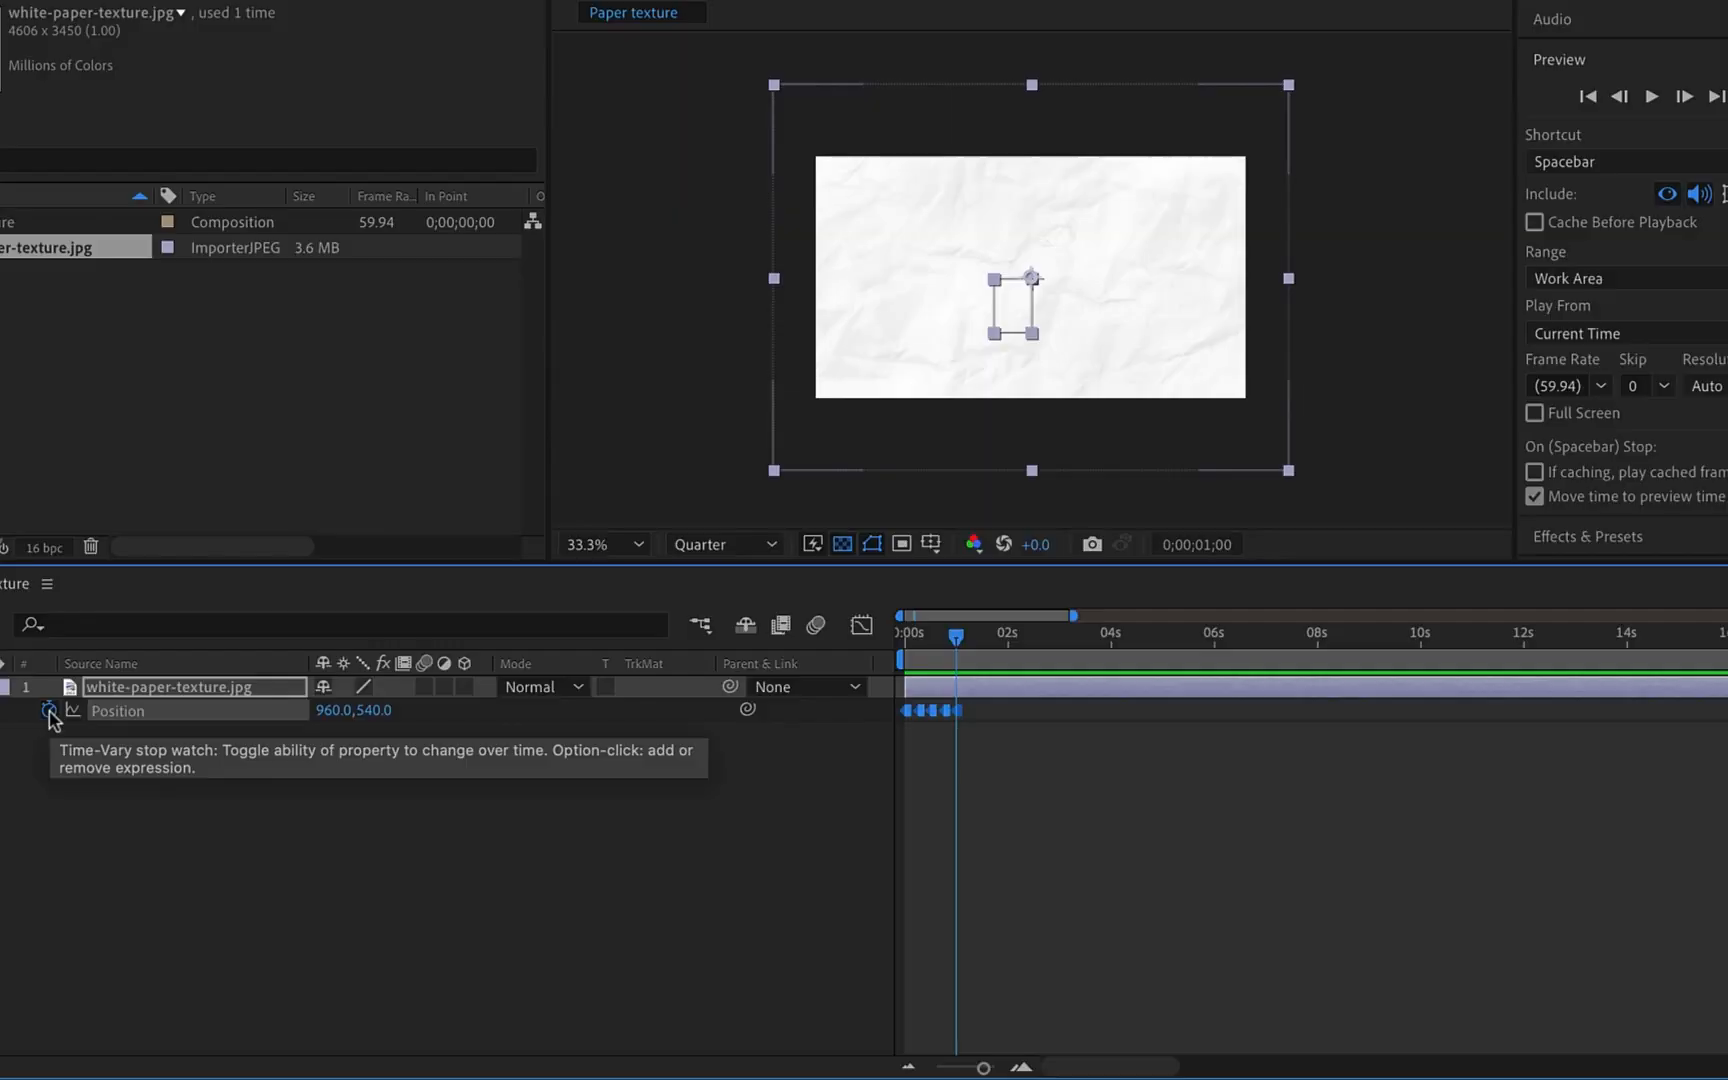
# - Add a loopOut() expression to the Position property and commit it
pyautogui.click(48, 710)
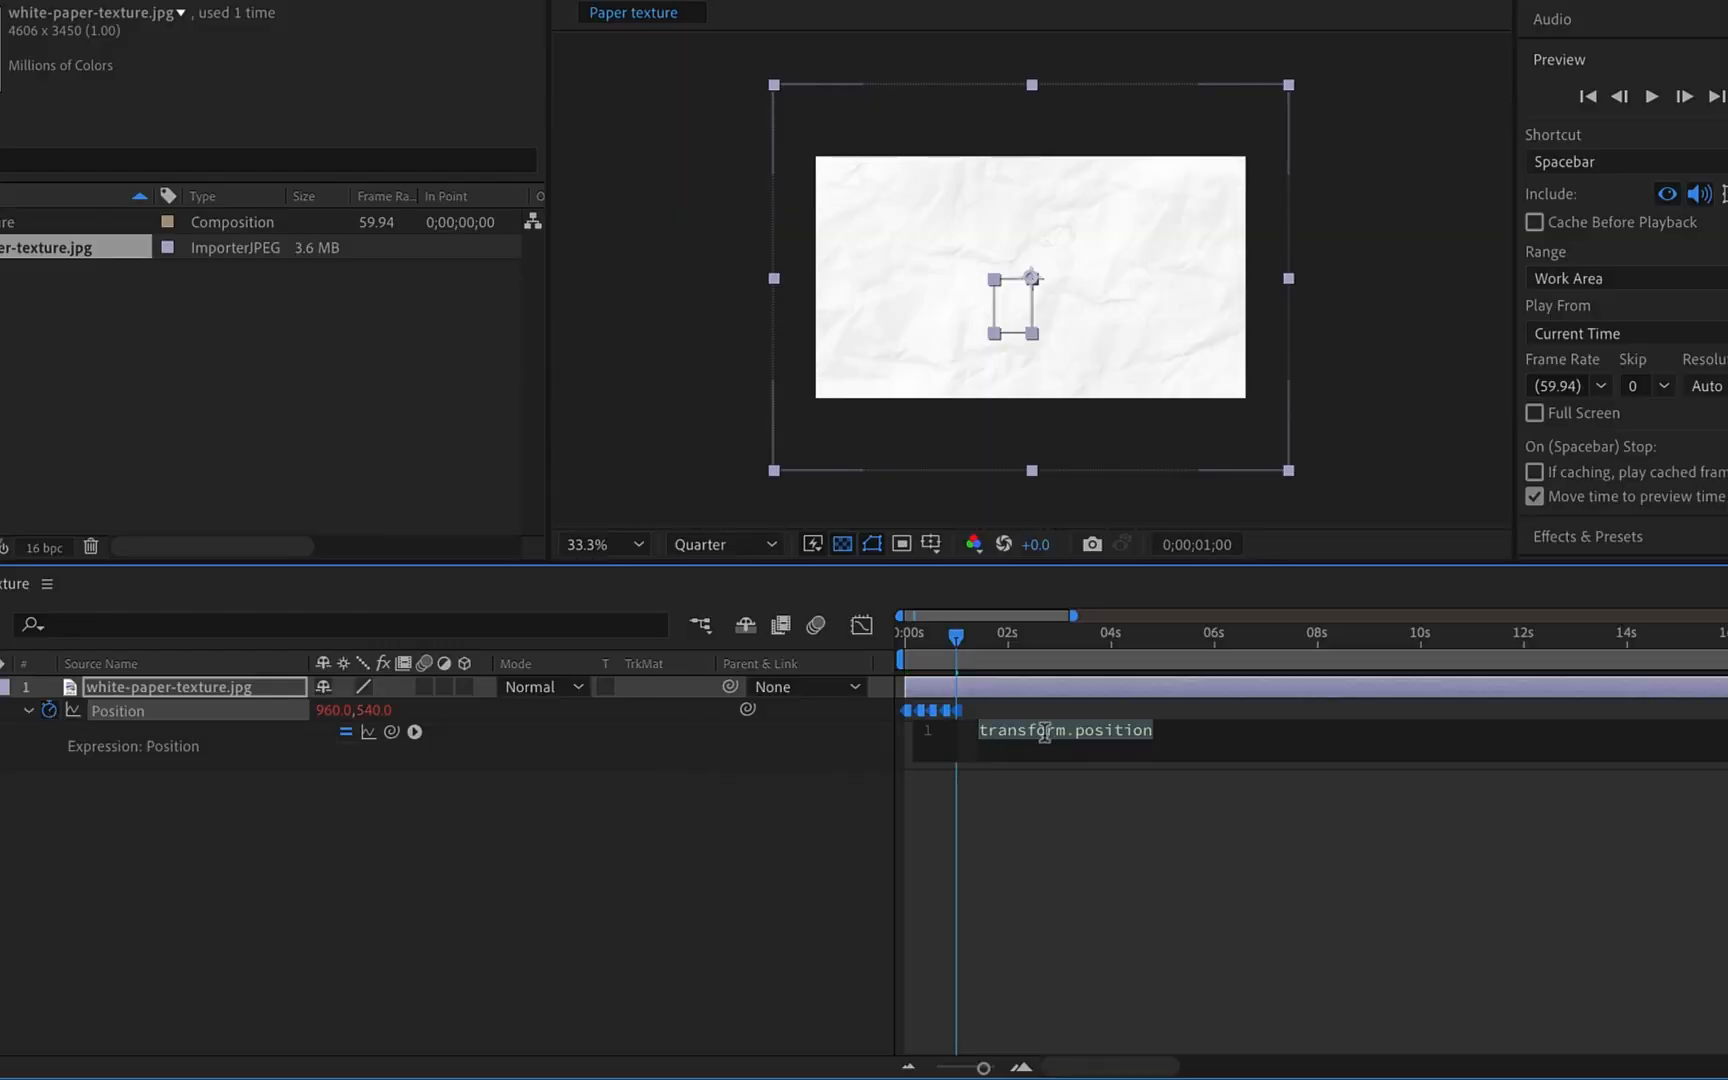
pyautogui.write('loopOut(')
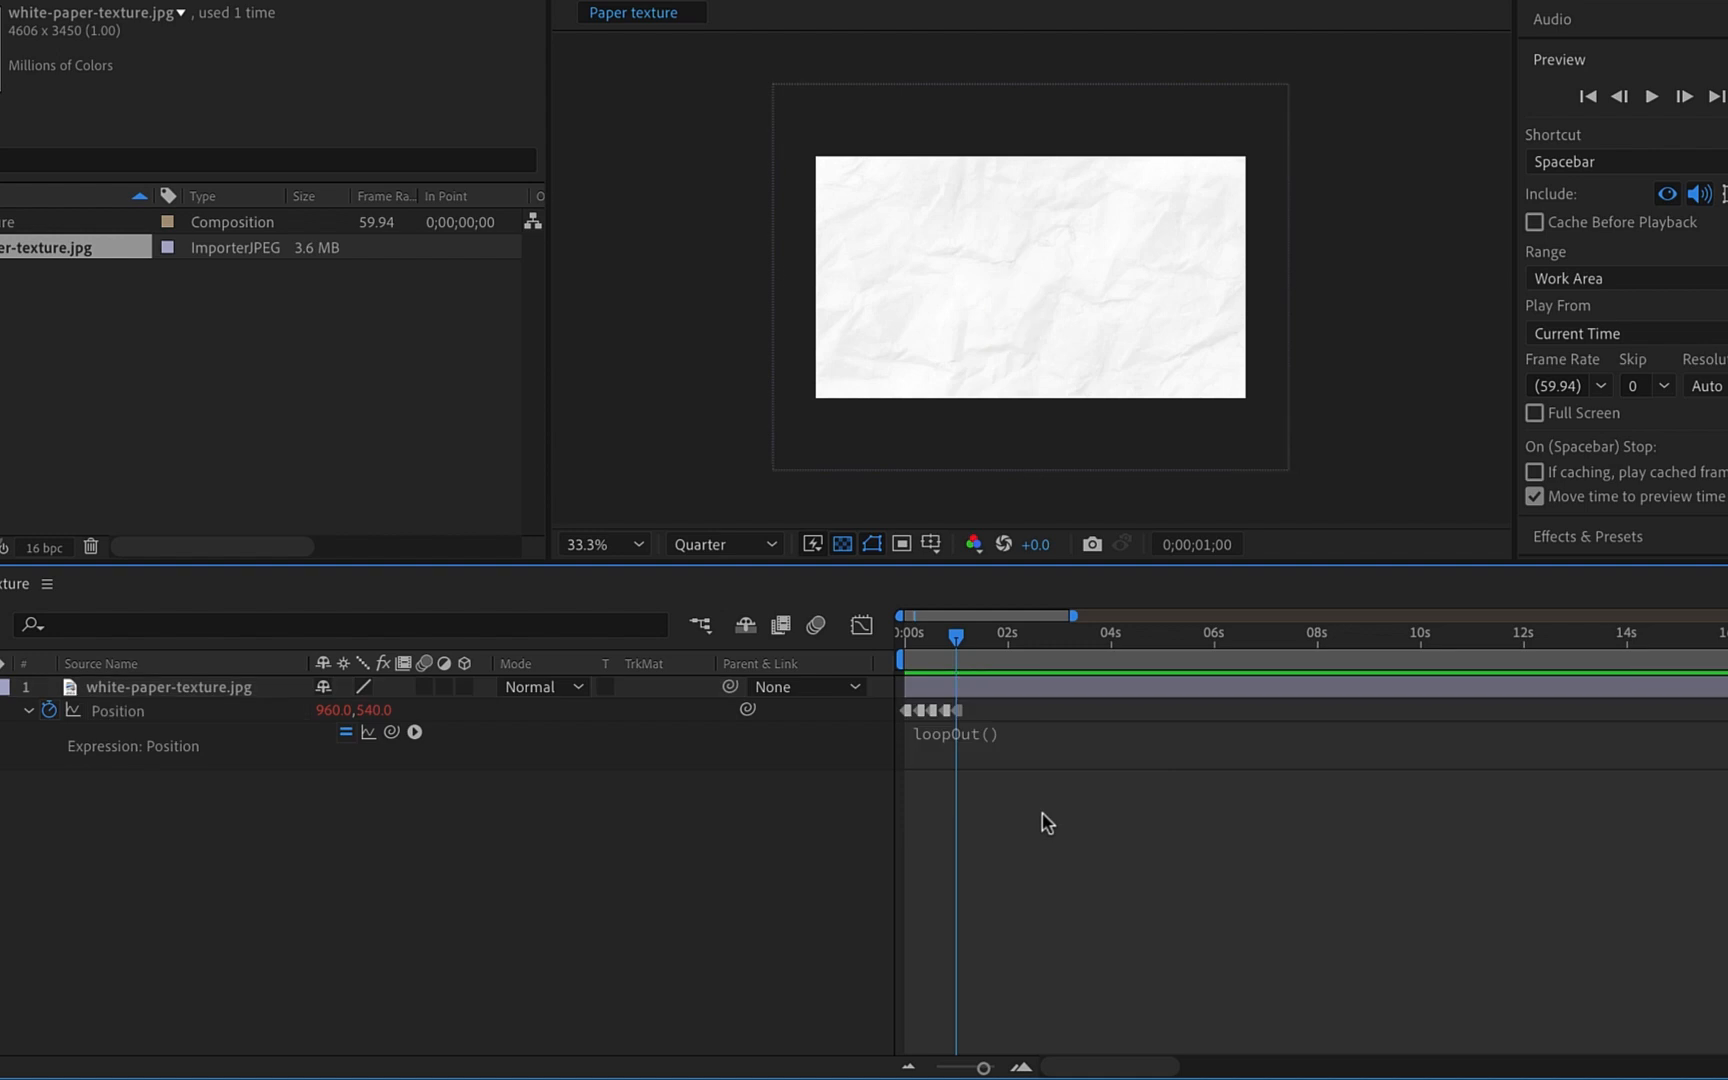
pyautogui.click(1651, 96)
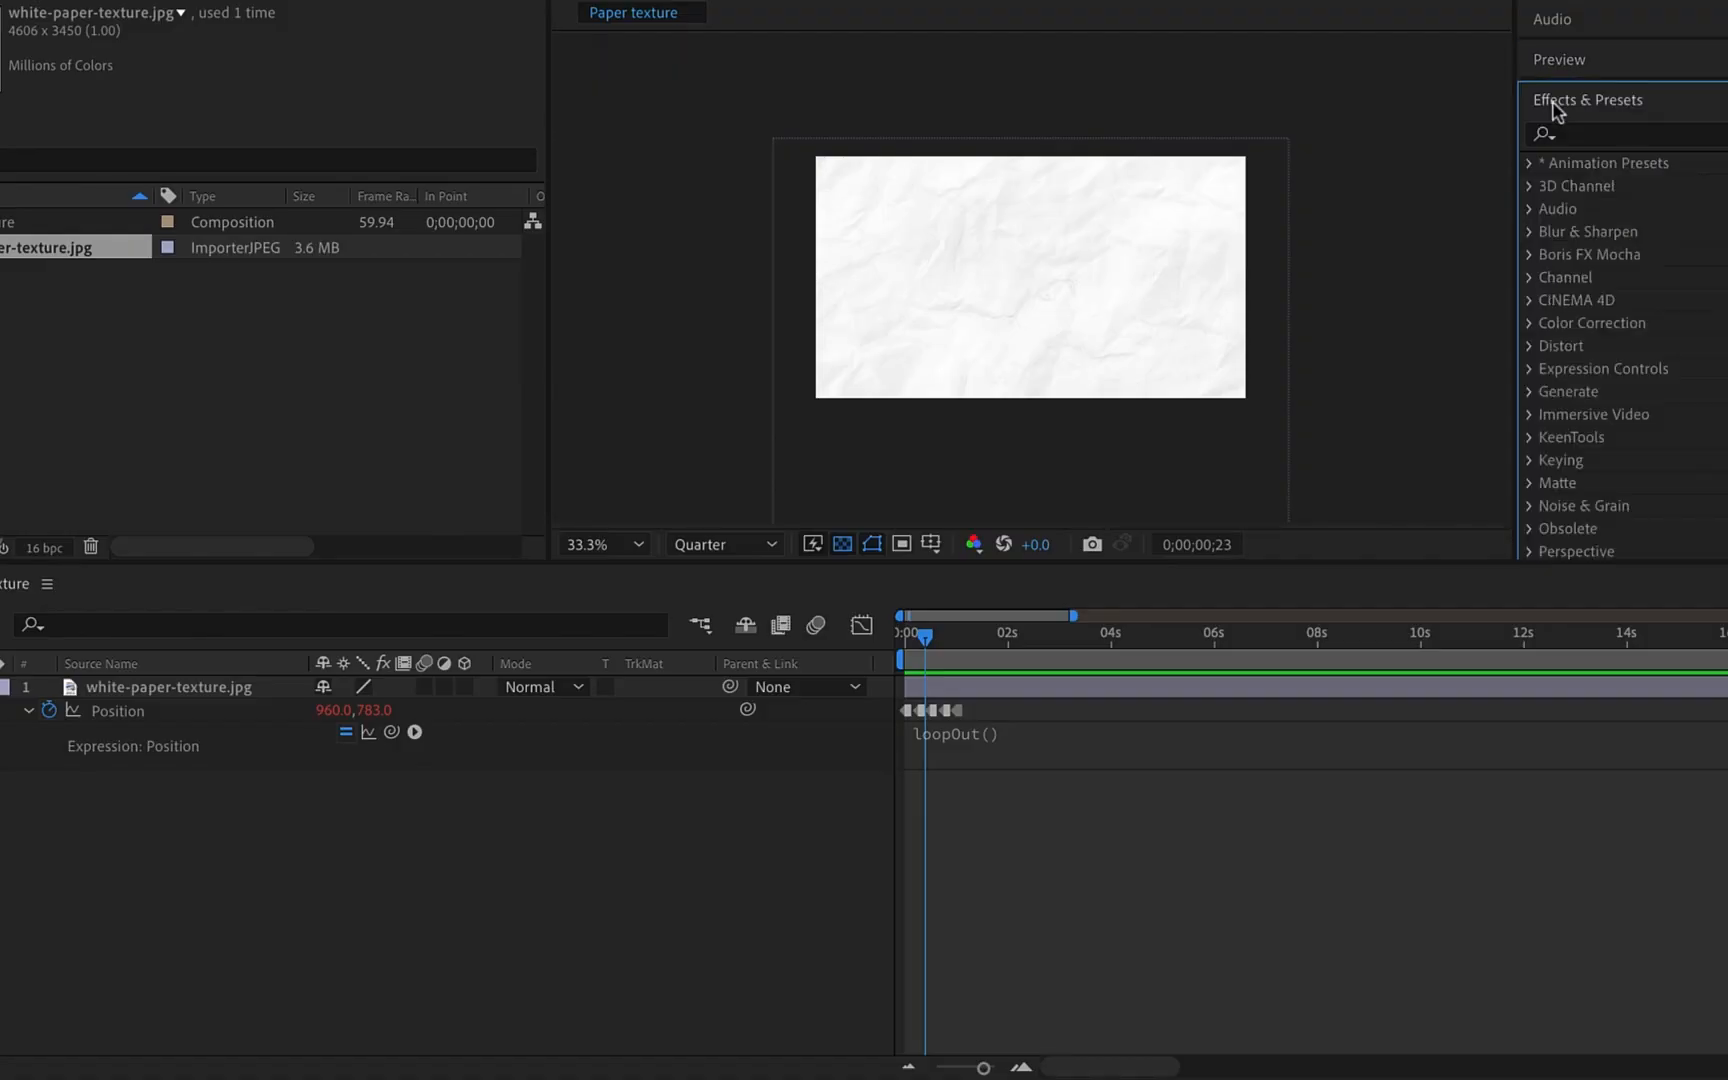
# - Apply Lumetri Color to the texture and refresh the frame preview
pyautogui.write('lume')
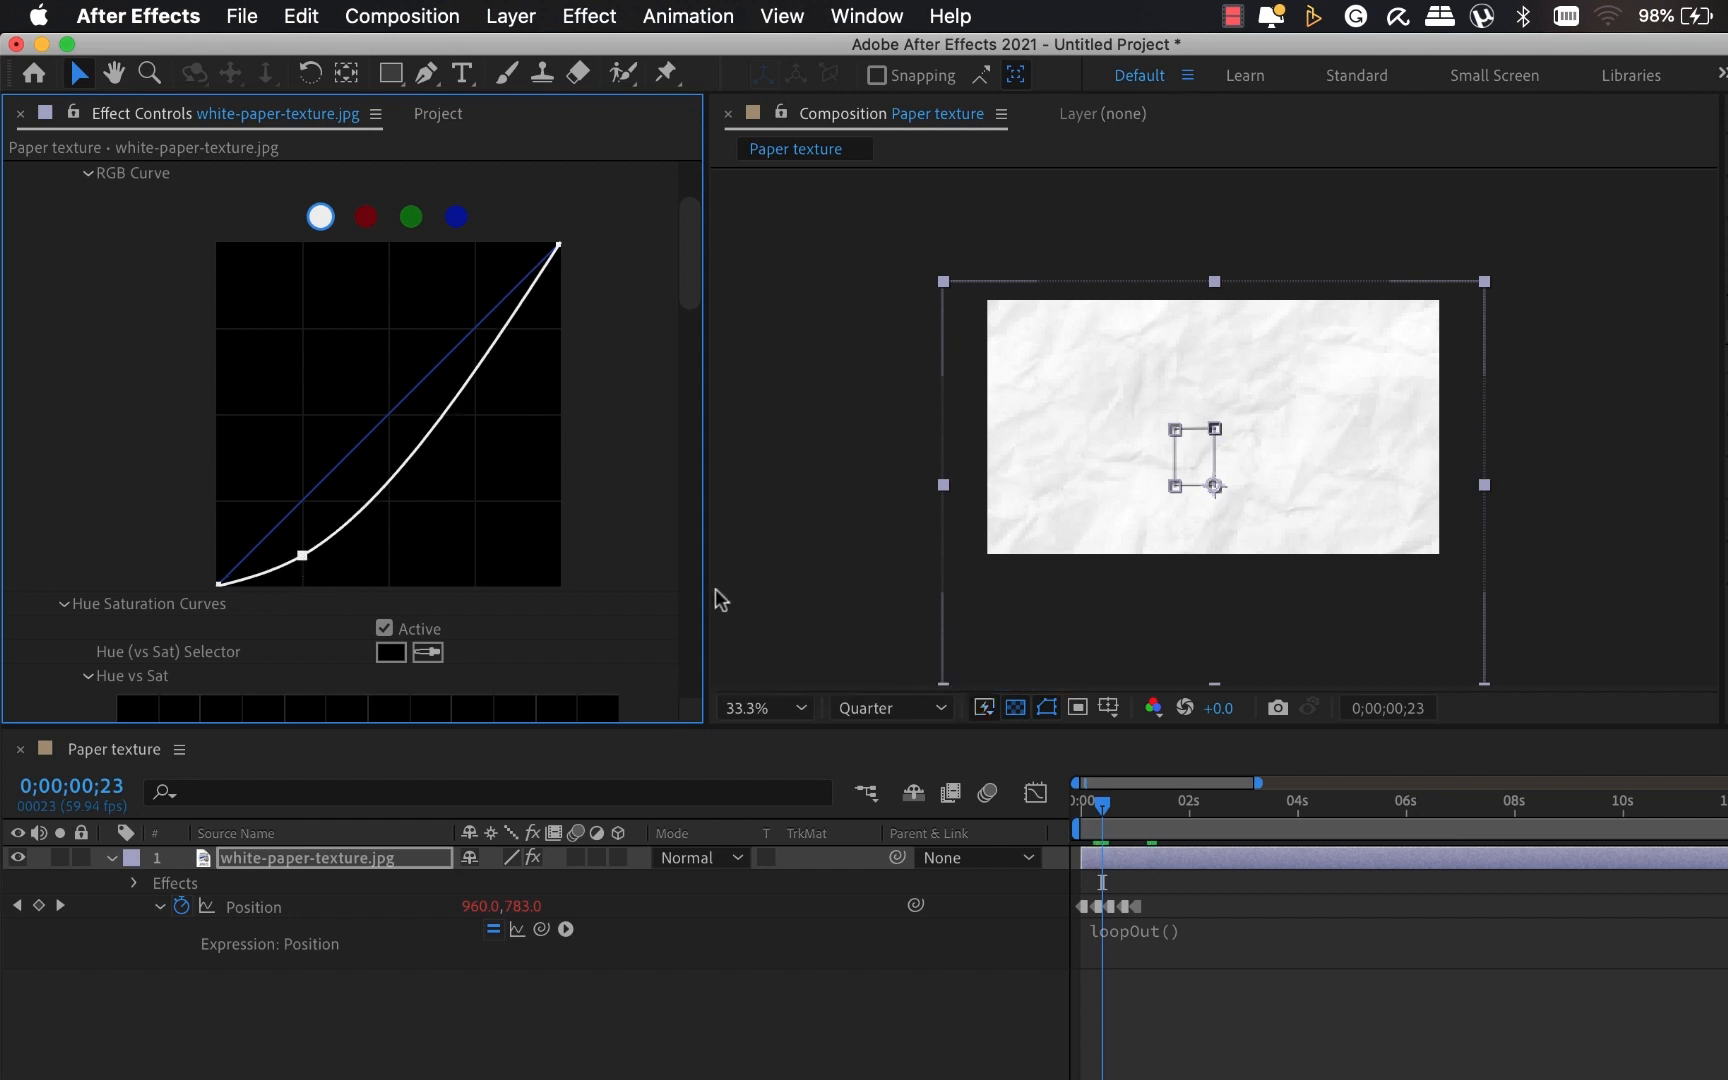
pyautogui.click(887, 708)
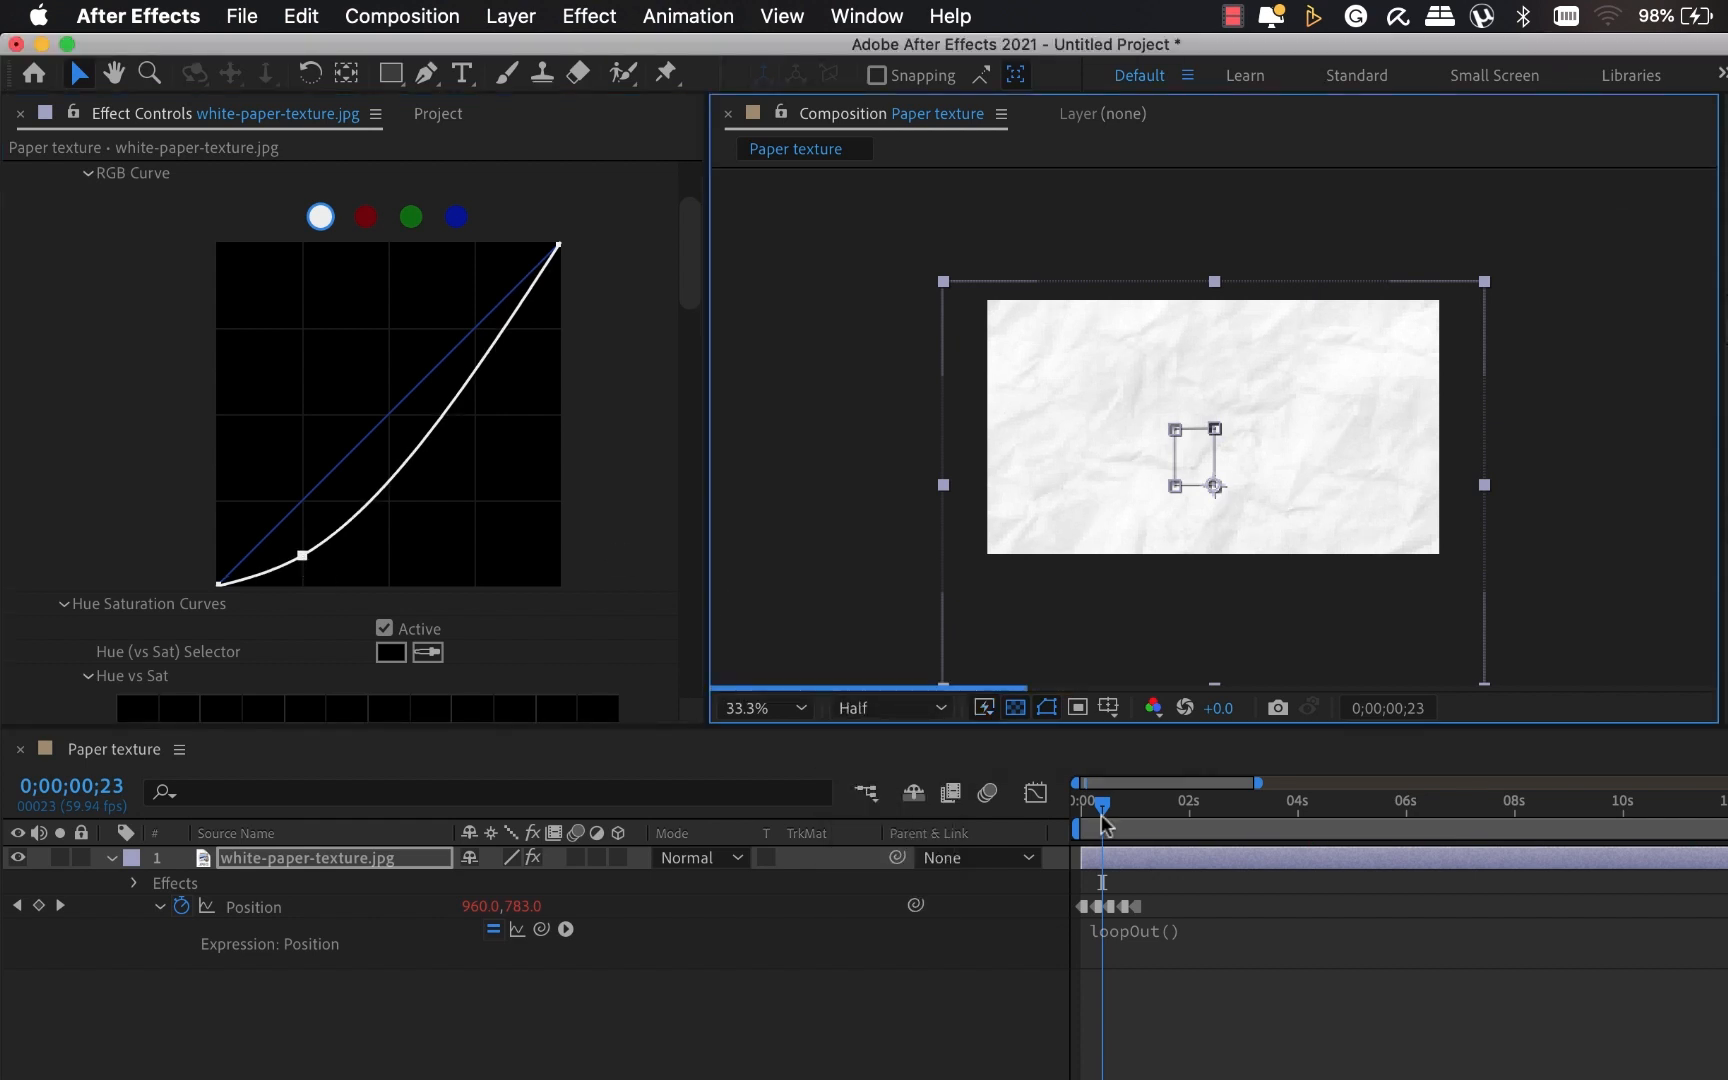